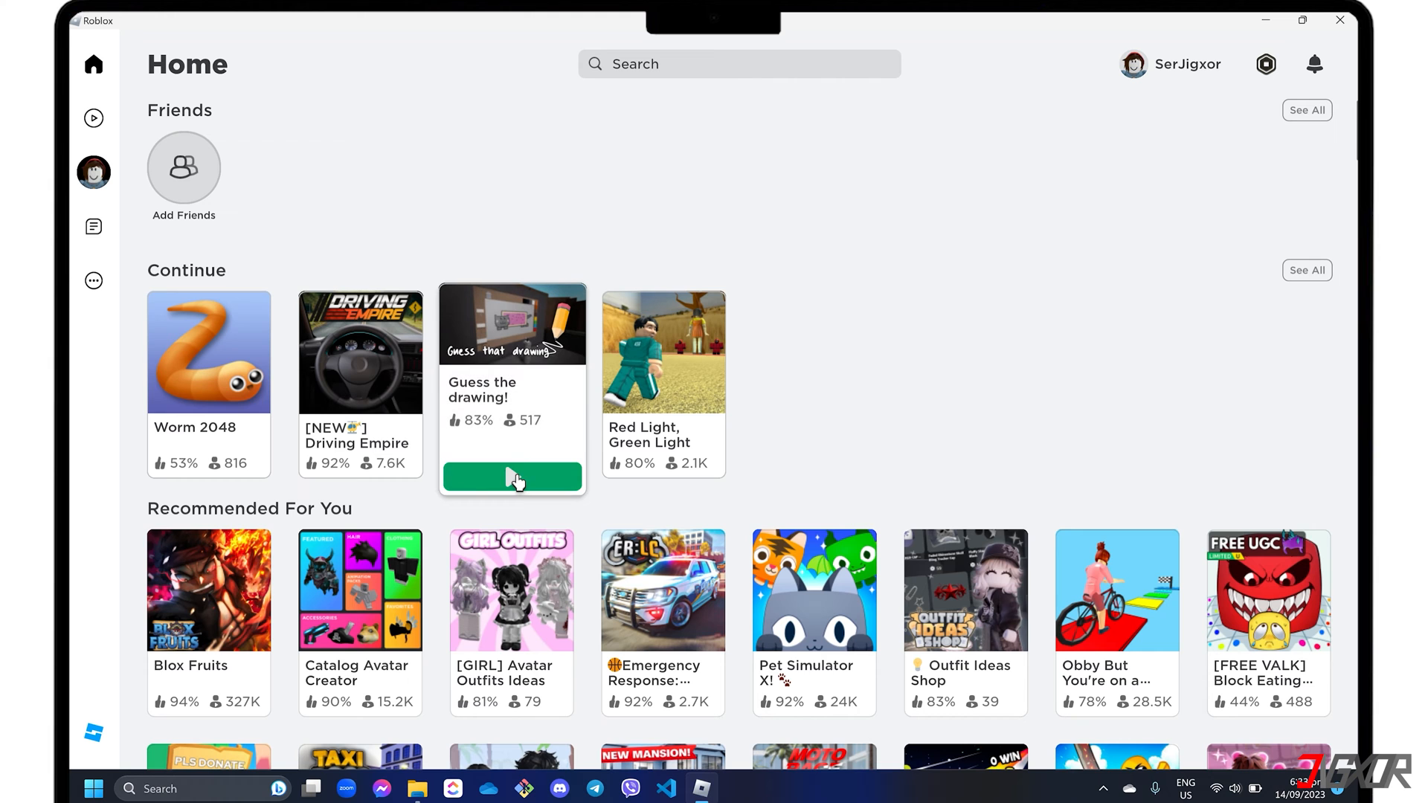
Join Guess the drawing! and start a gameplay video recording from the in-game Record menu
left_click(512, 478)
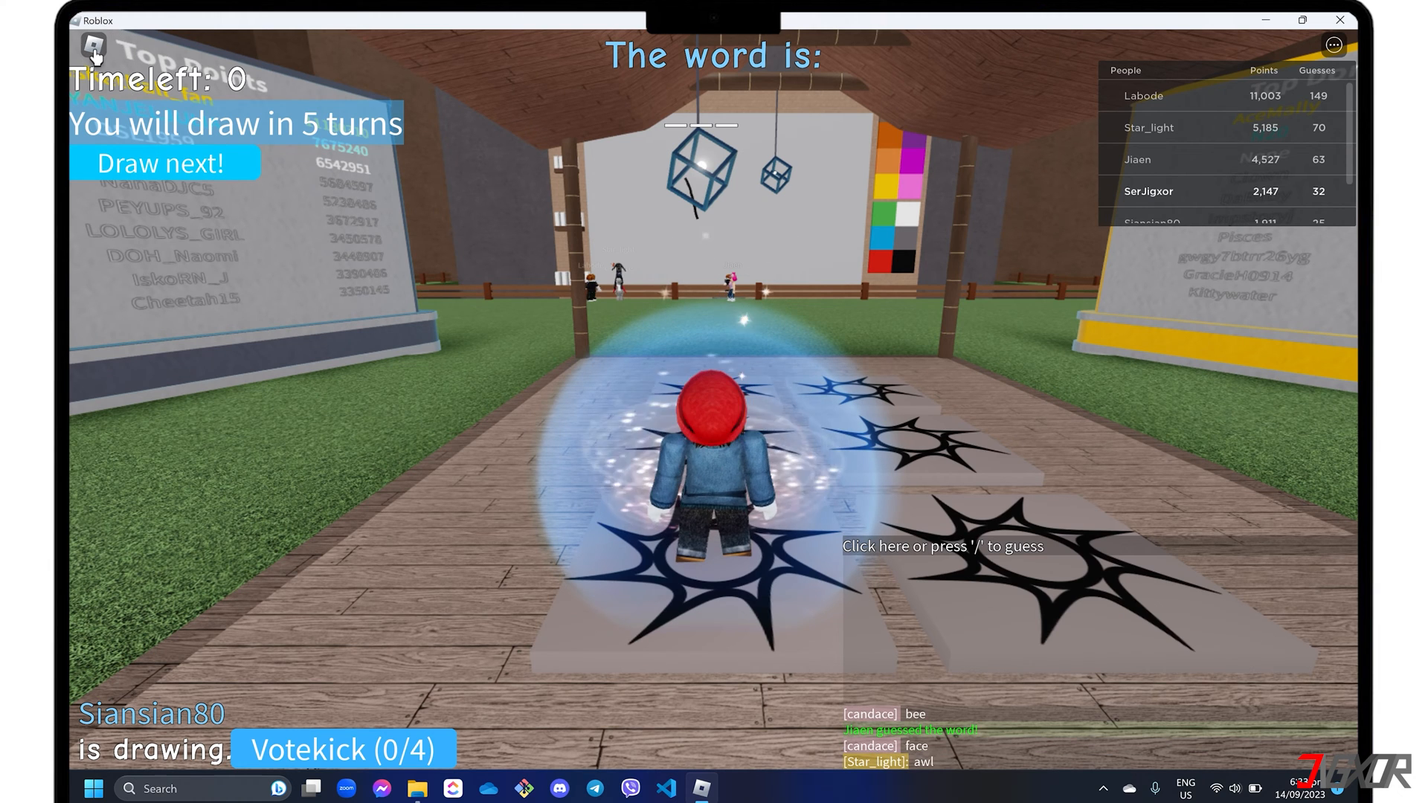
left_click(94, 51)
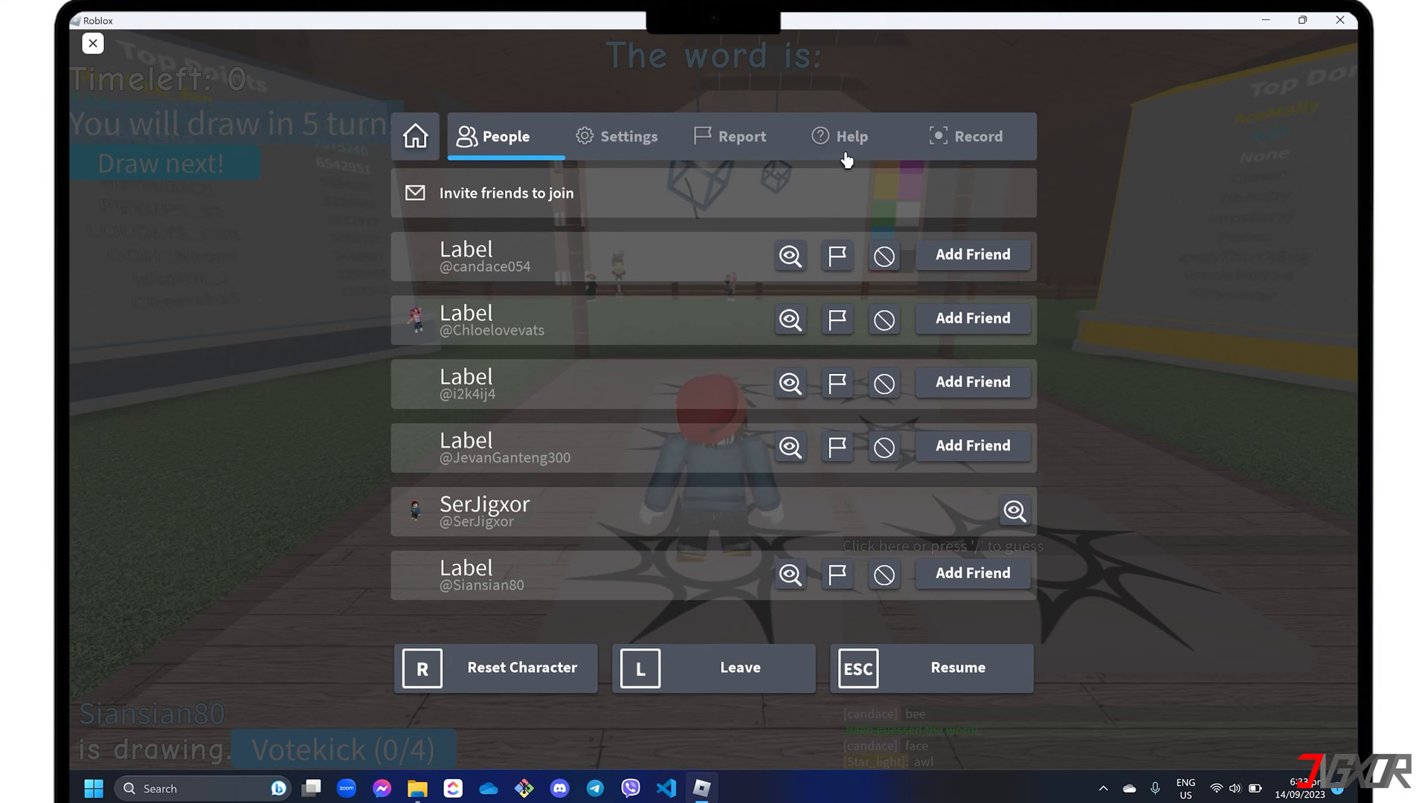
left_click(979, 136)
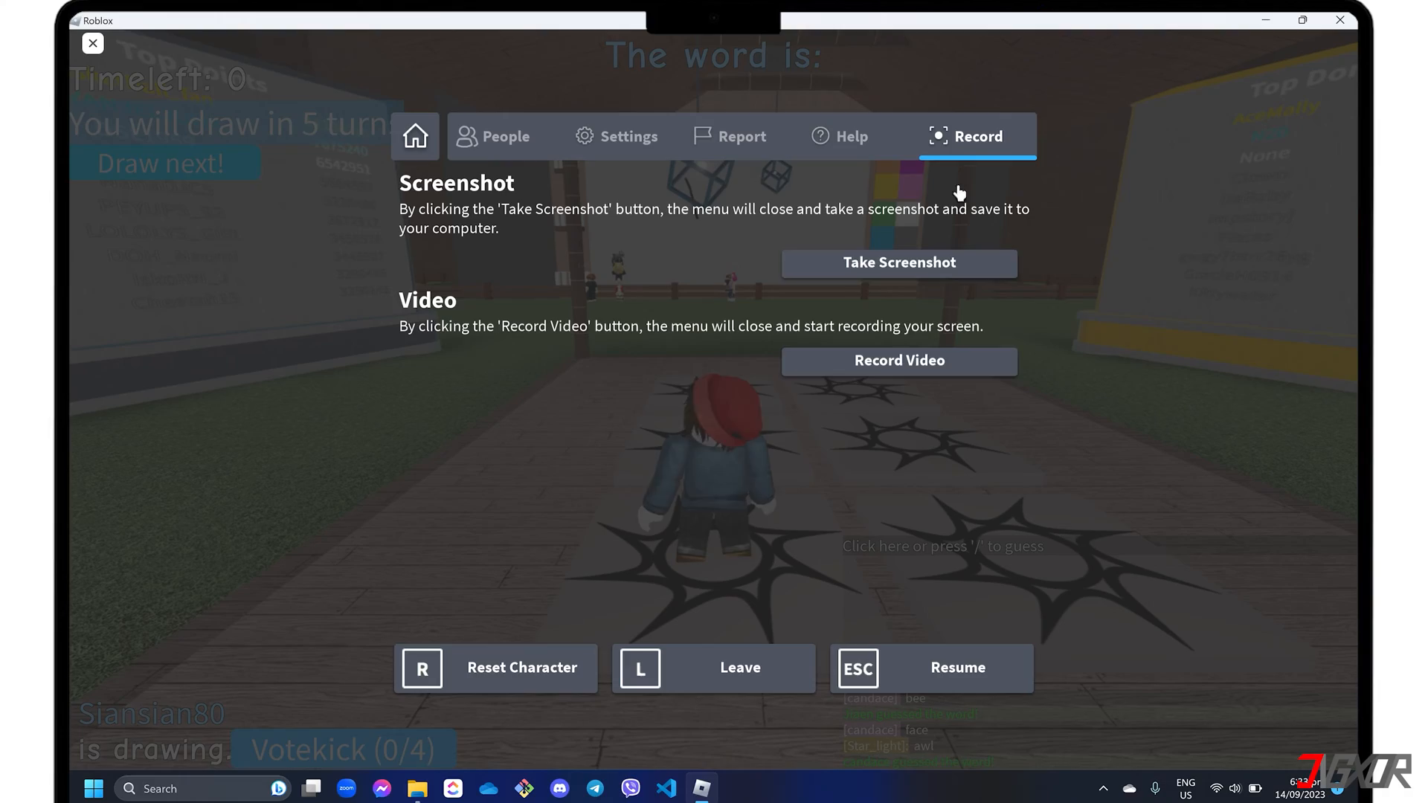
left_click(92, 44)
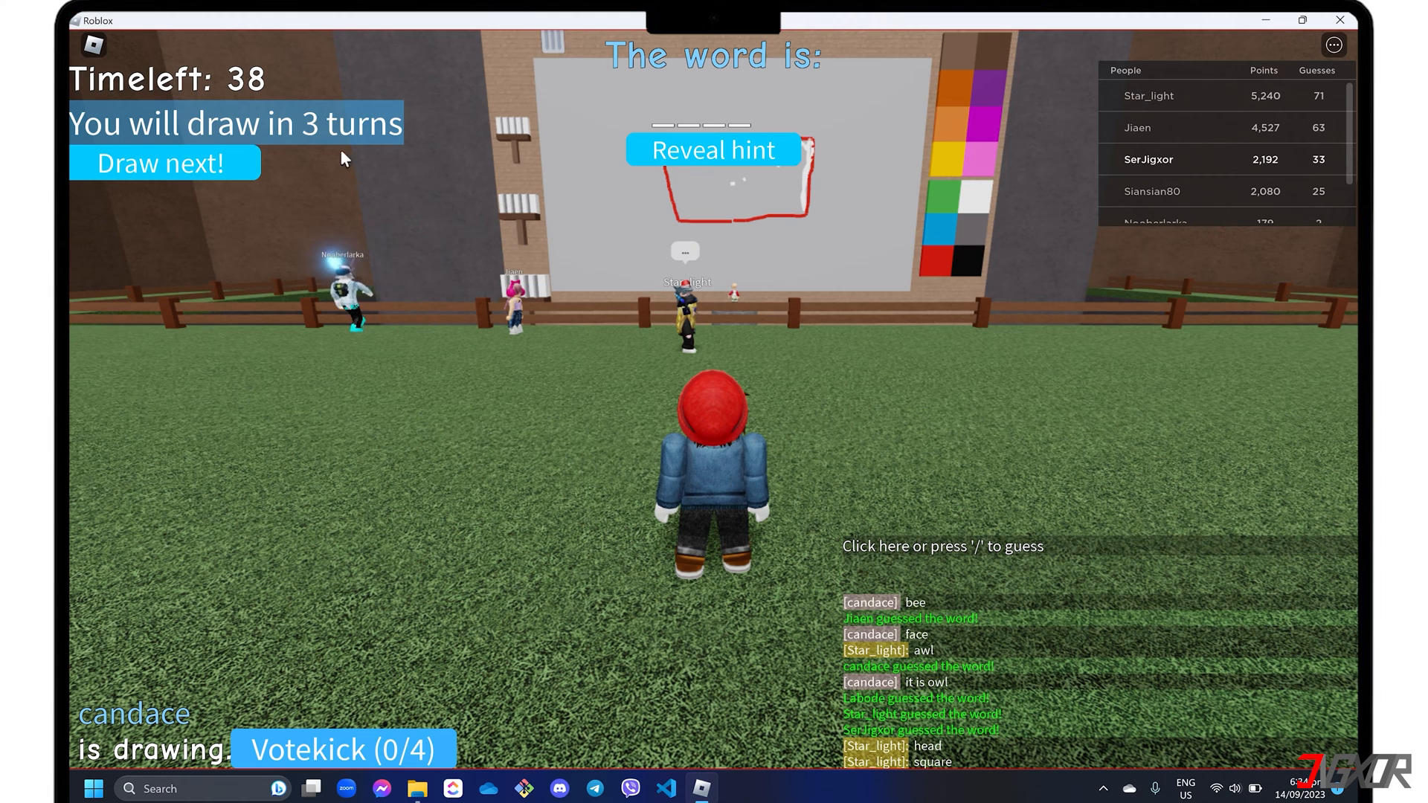
Reopen the game menu's recording options and stop the gameplay recording
key("Escape")
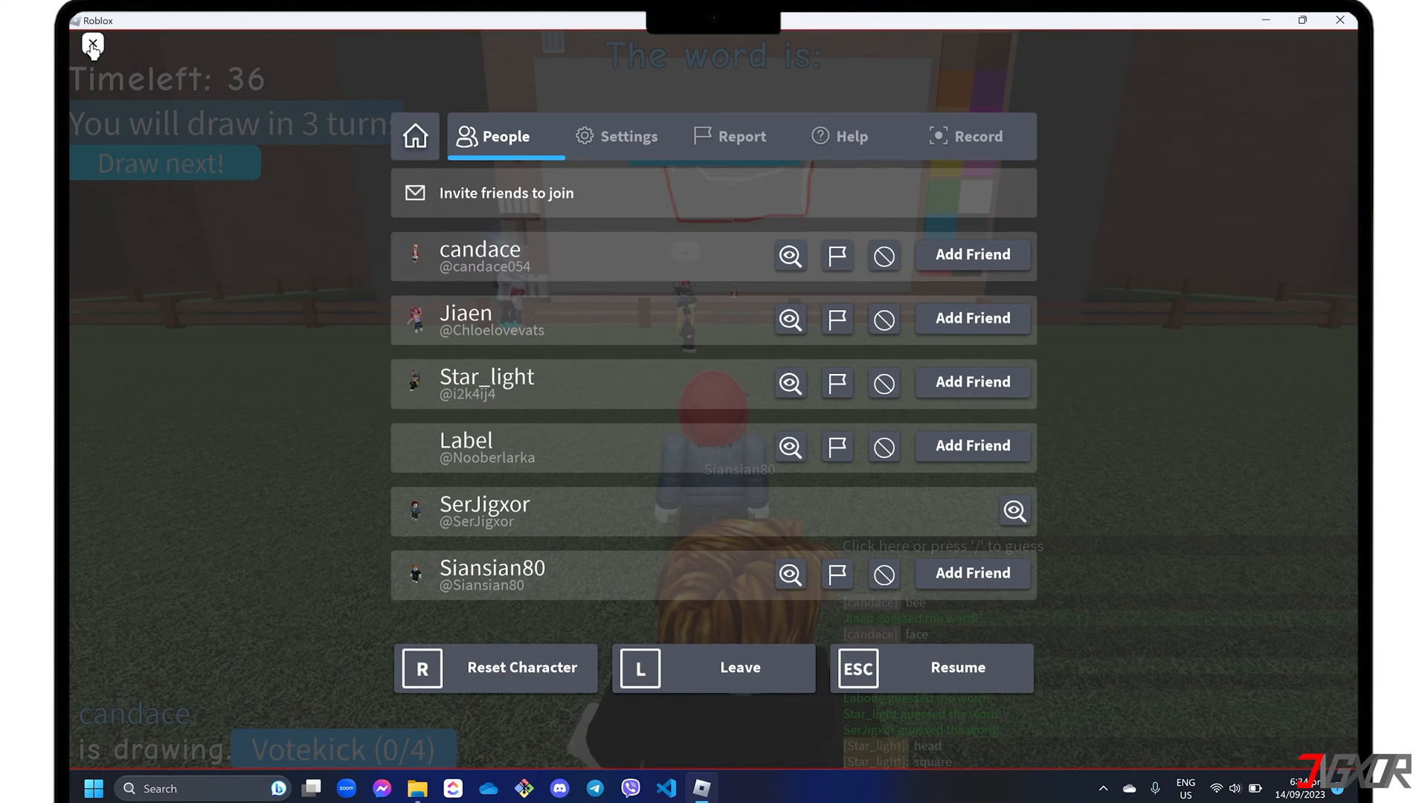
left_click(975, 136)
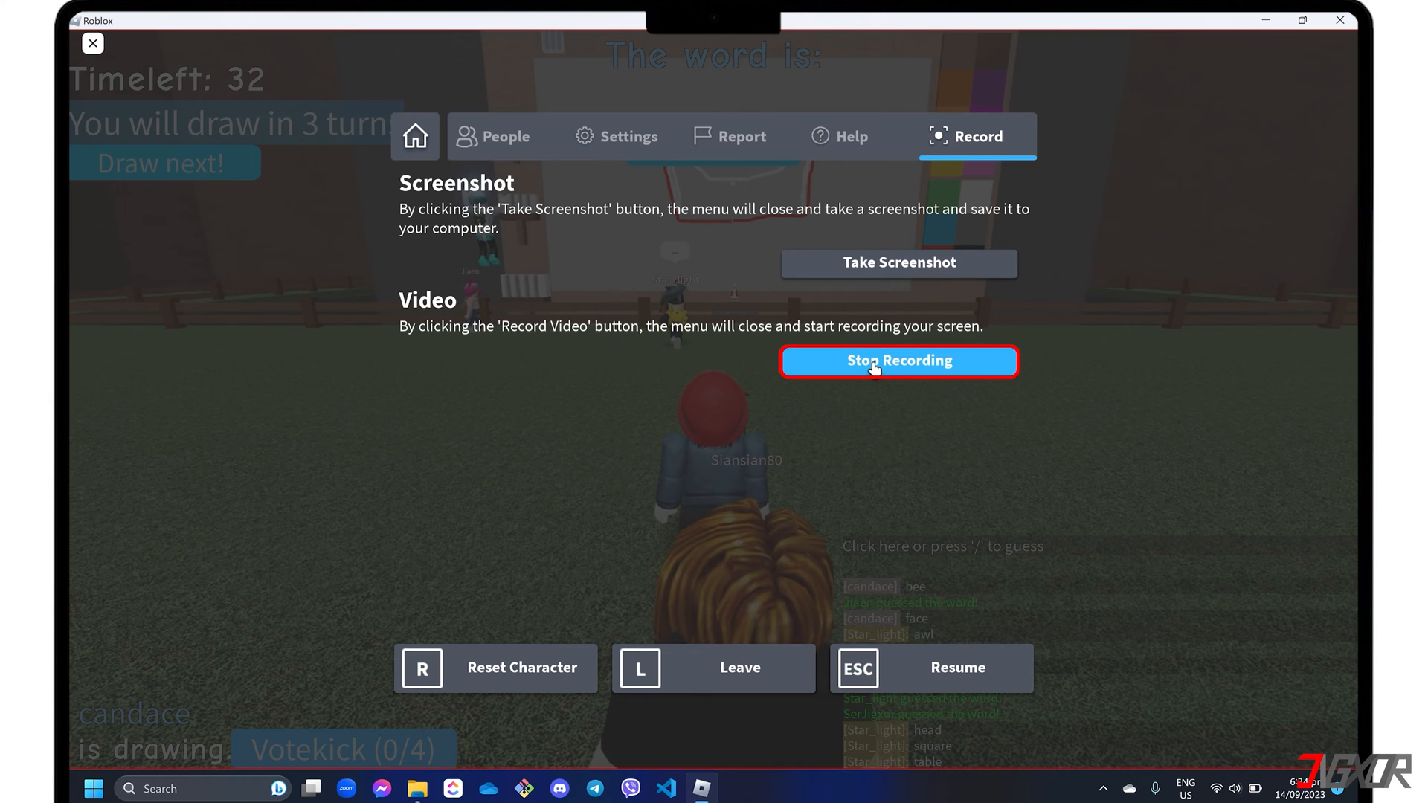
left_click(900, 361)
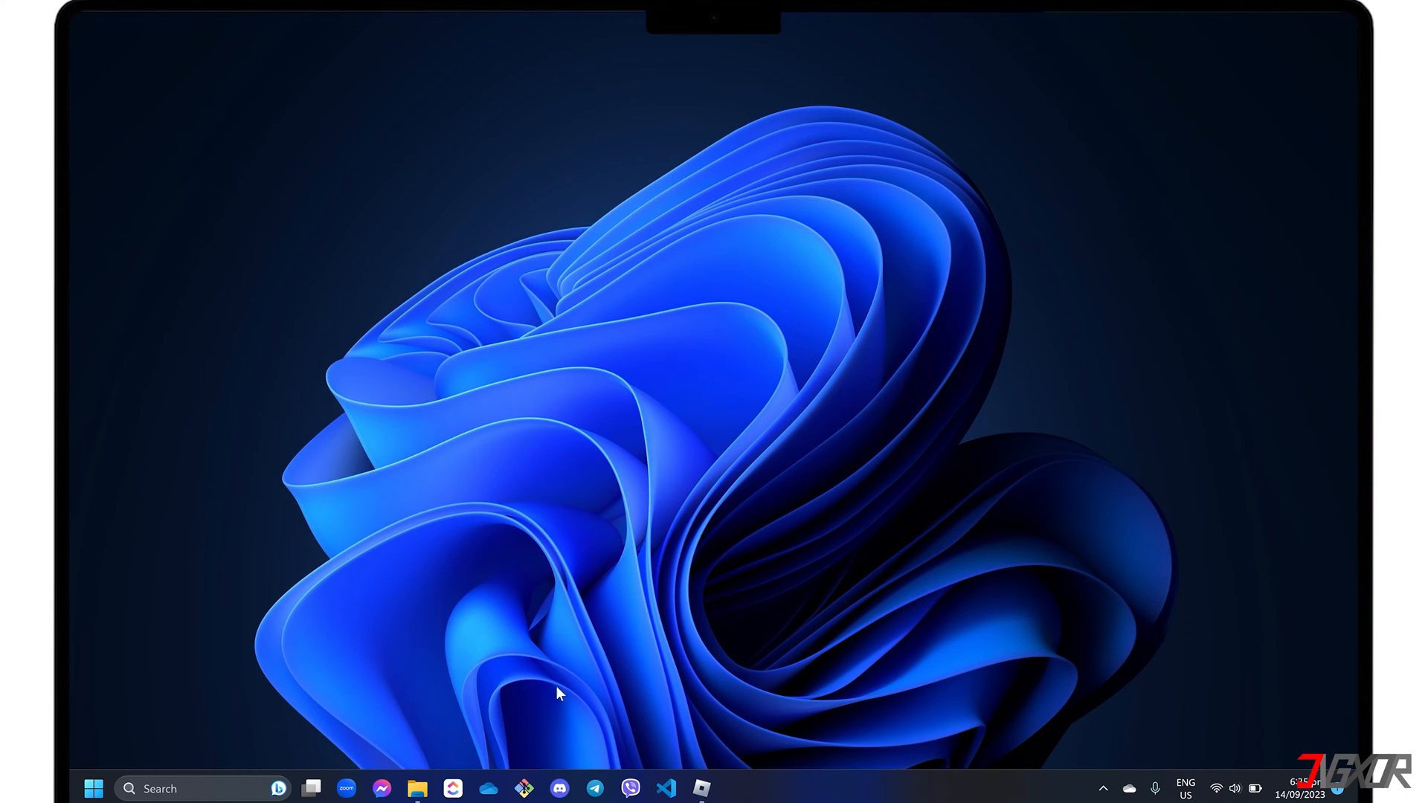
Open File Explorer and browse to the Roblox folder inside Videos
left_click(418, 789)
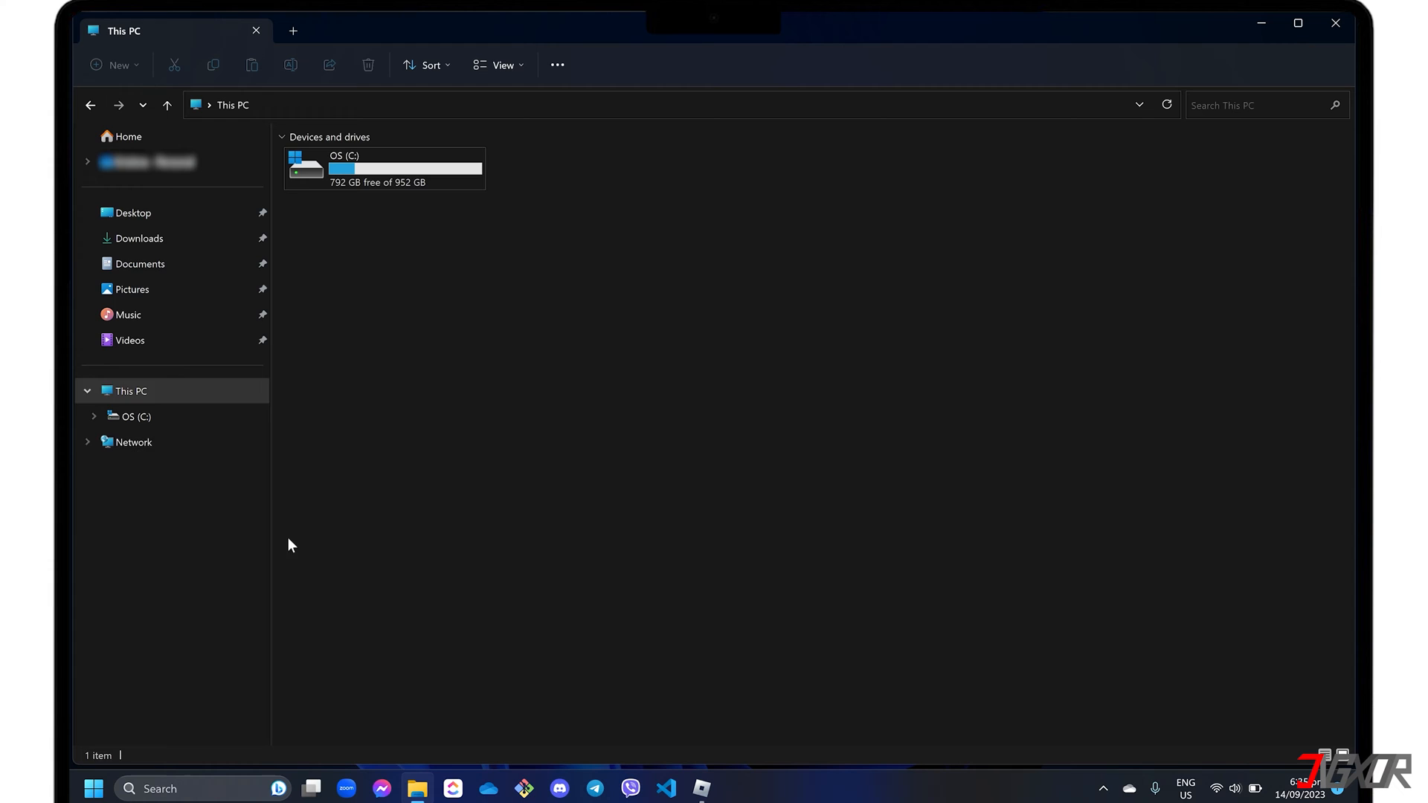
left_click(129, 340)
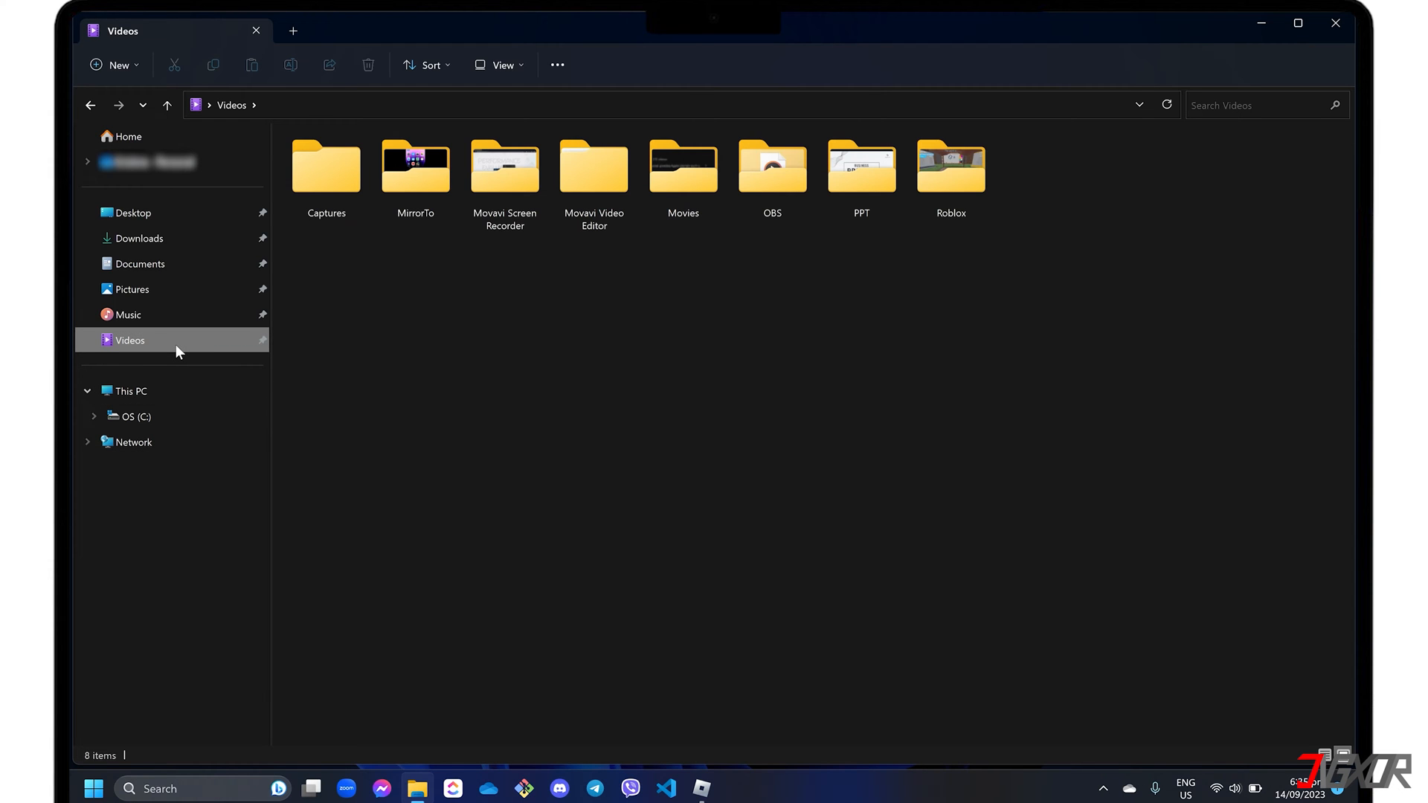
left_click(945, 179)
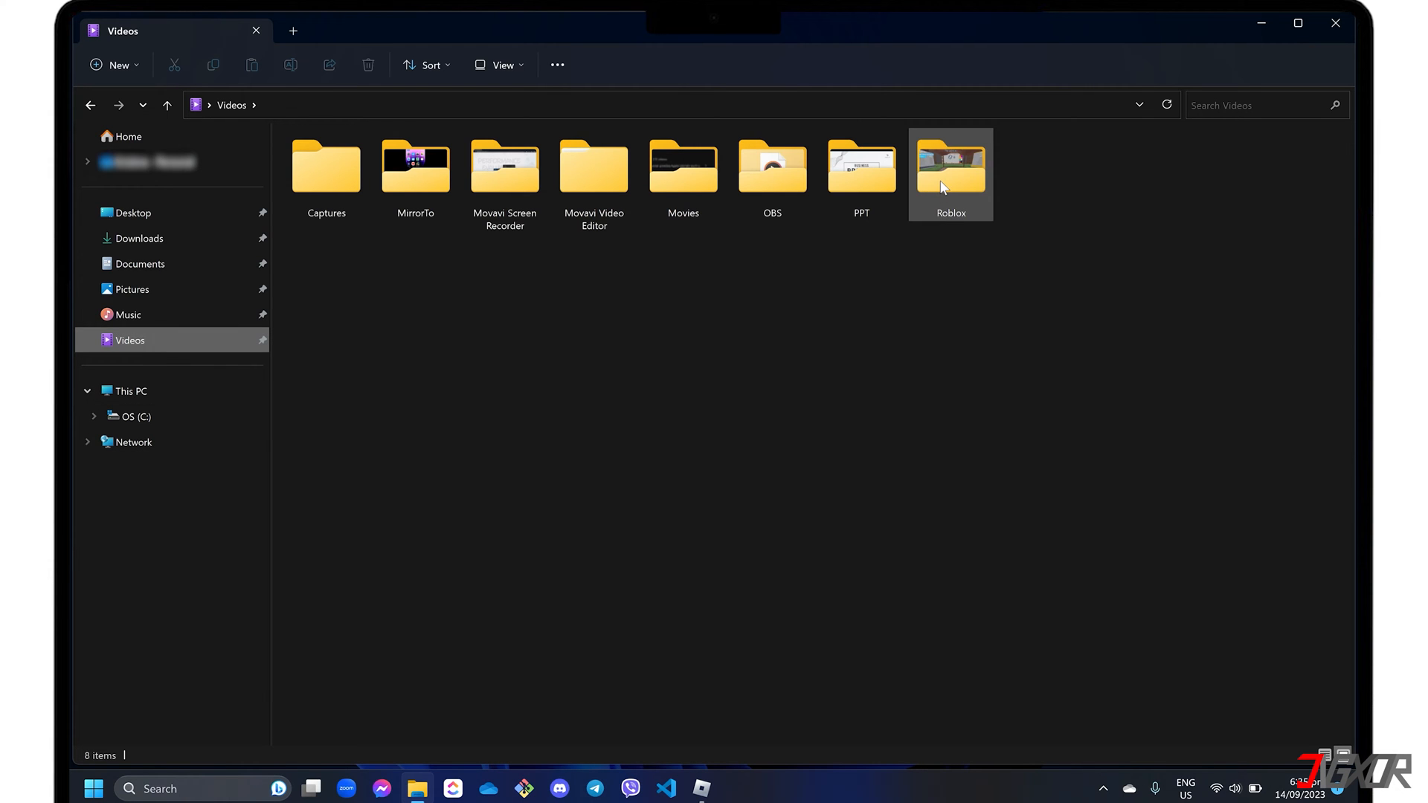
double_click(951, 167)
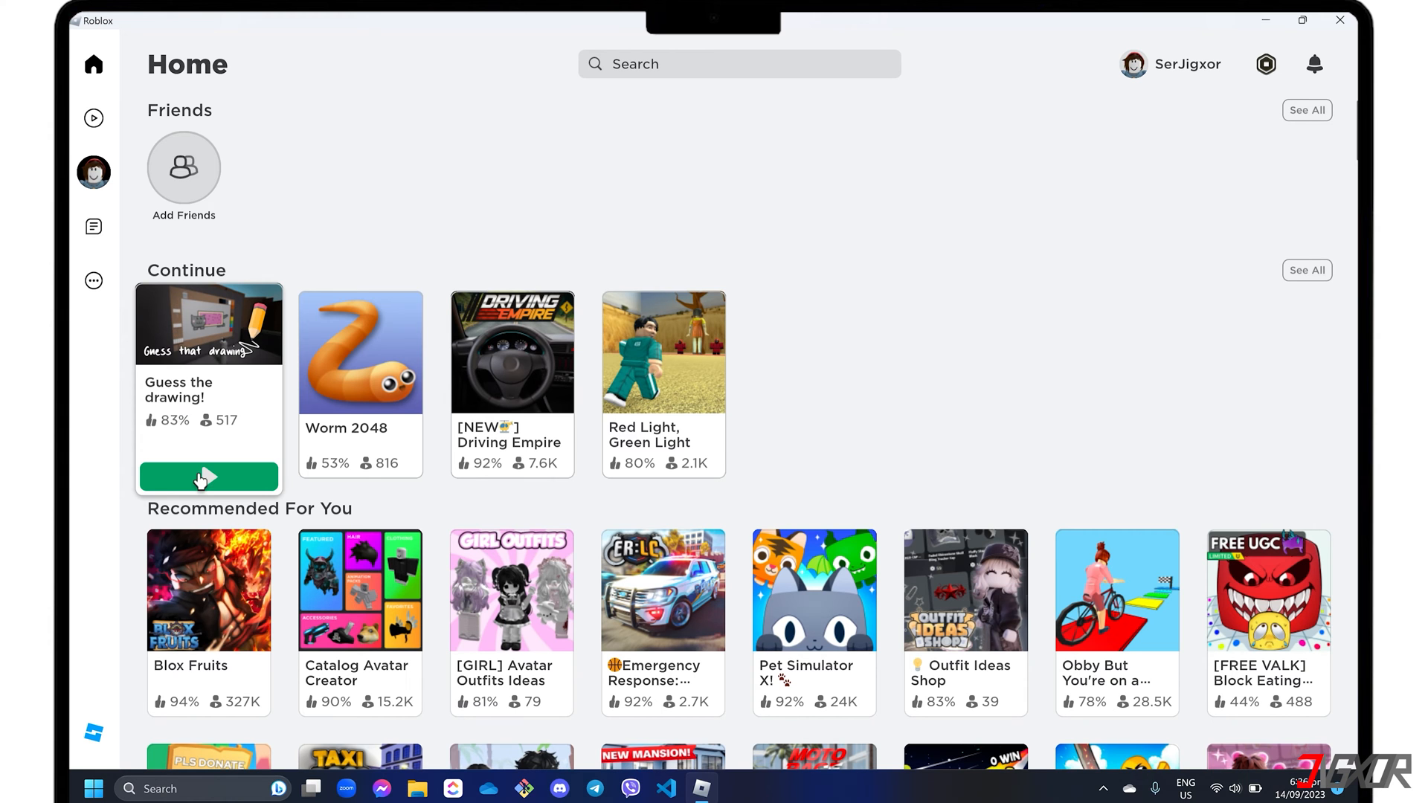
Rejoin Guess the drawing! and focus the game window for the Game Bar
left_click(208, 476)
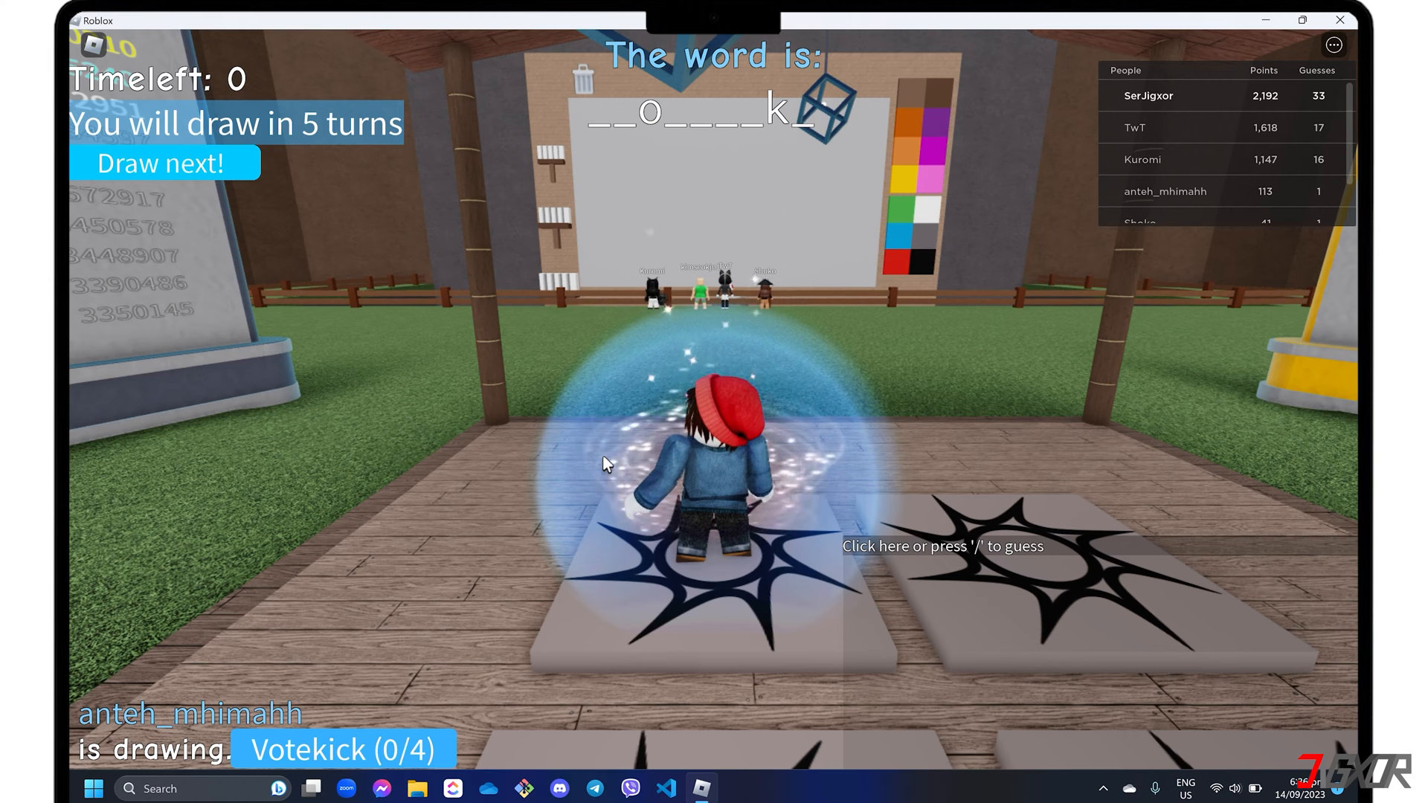
left_click(91, 790)
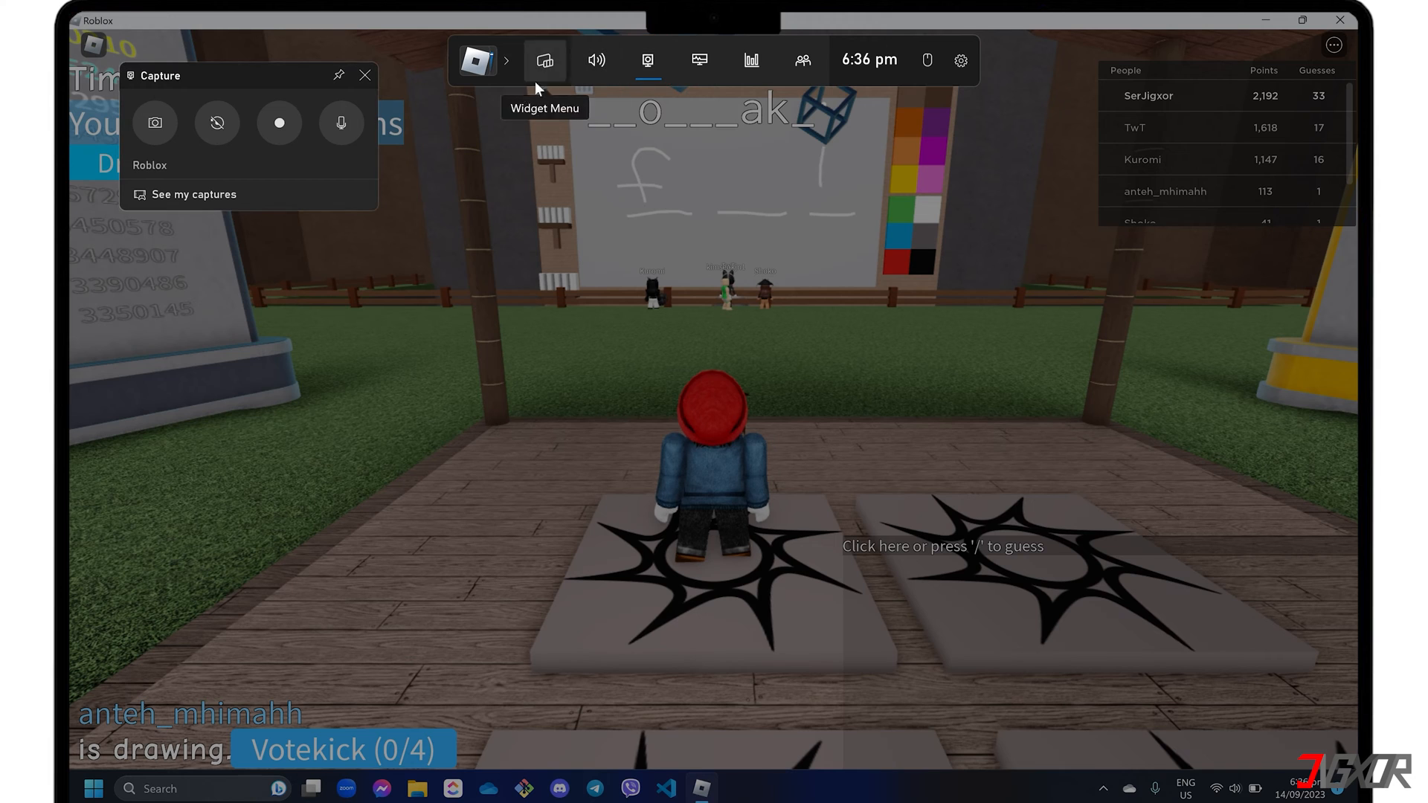
Start an Xbox Game Bar capture of the Roblox game and dismiss the overlay
left_click(340, 122)
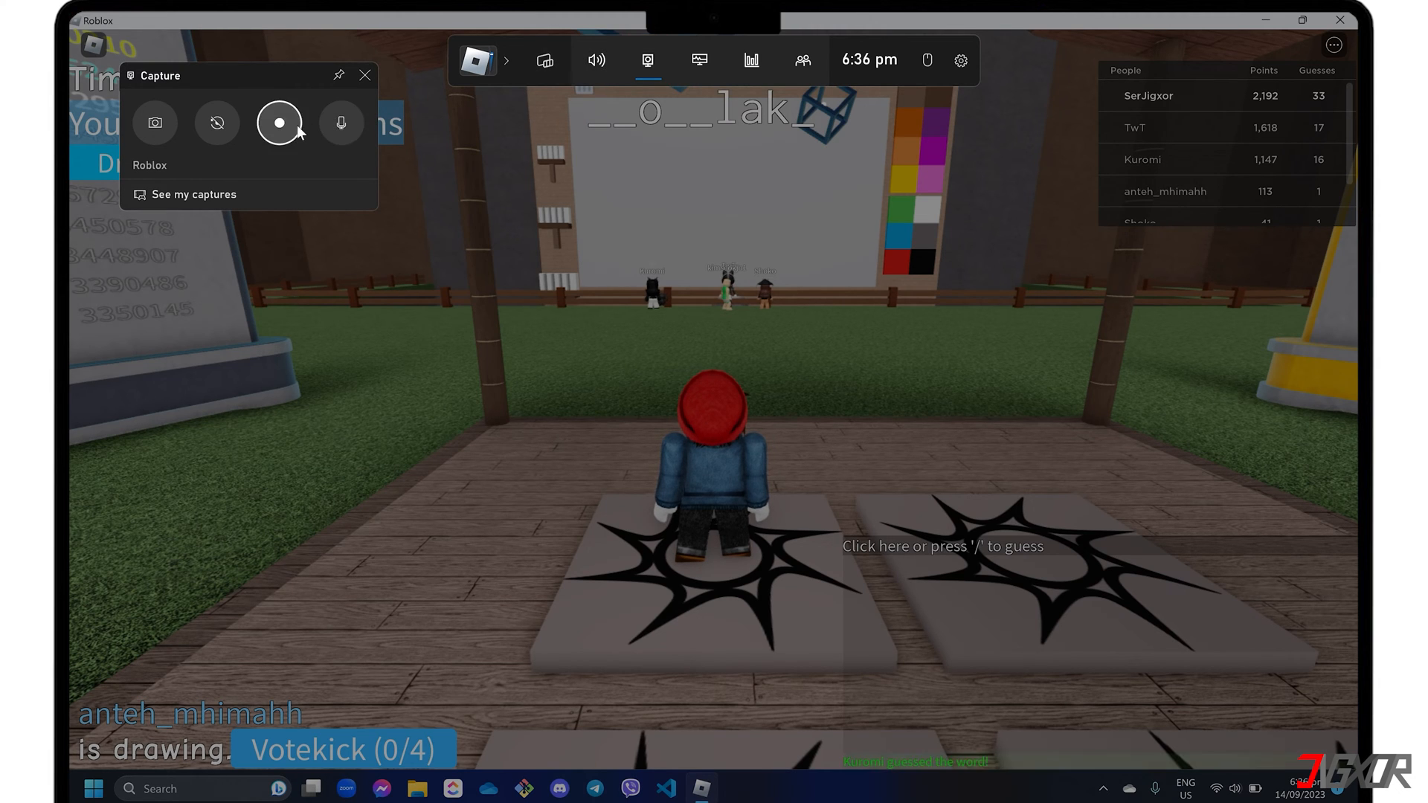
mouse_move(279, 122)
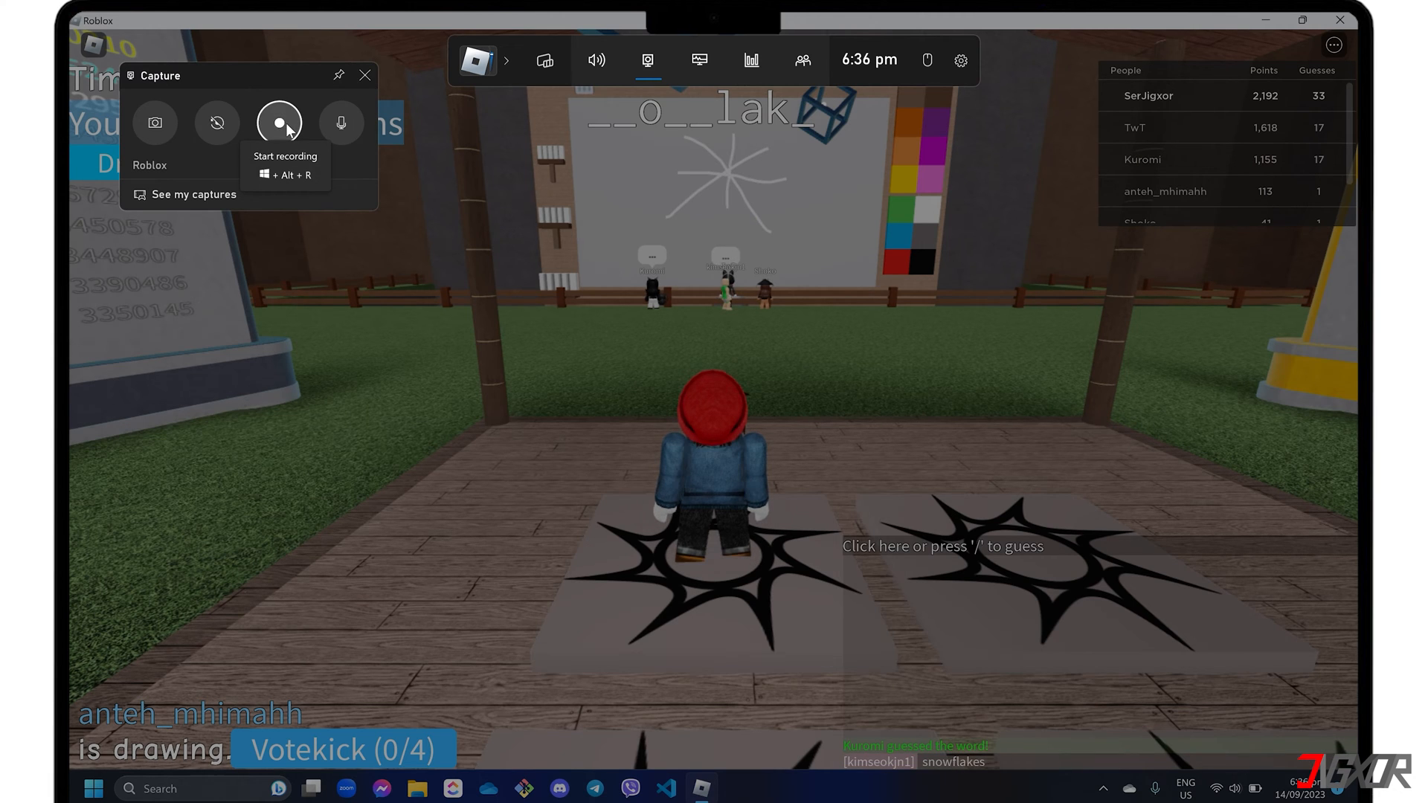
left_click(279, 123)
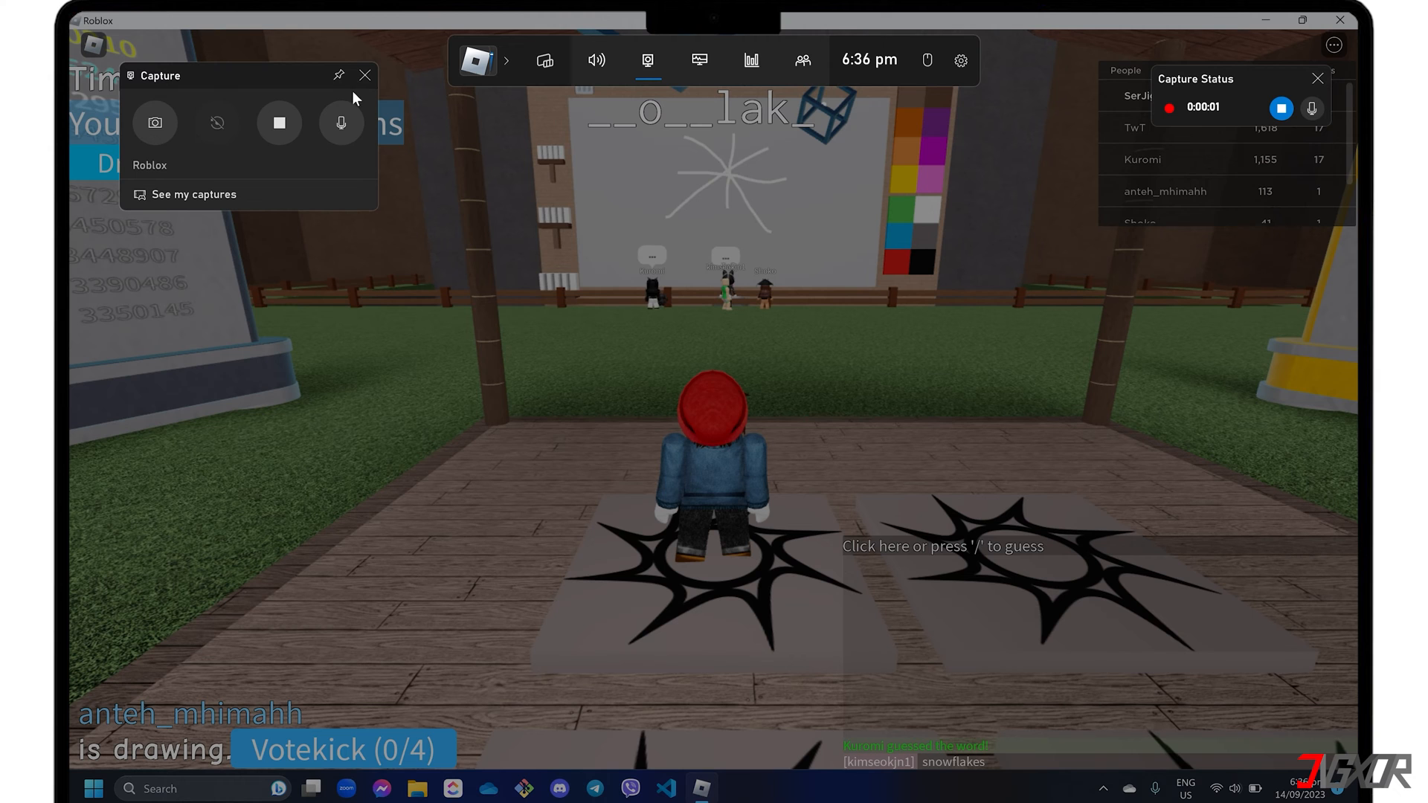
left_click(364, 76)
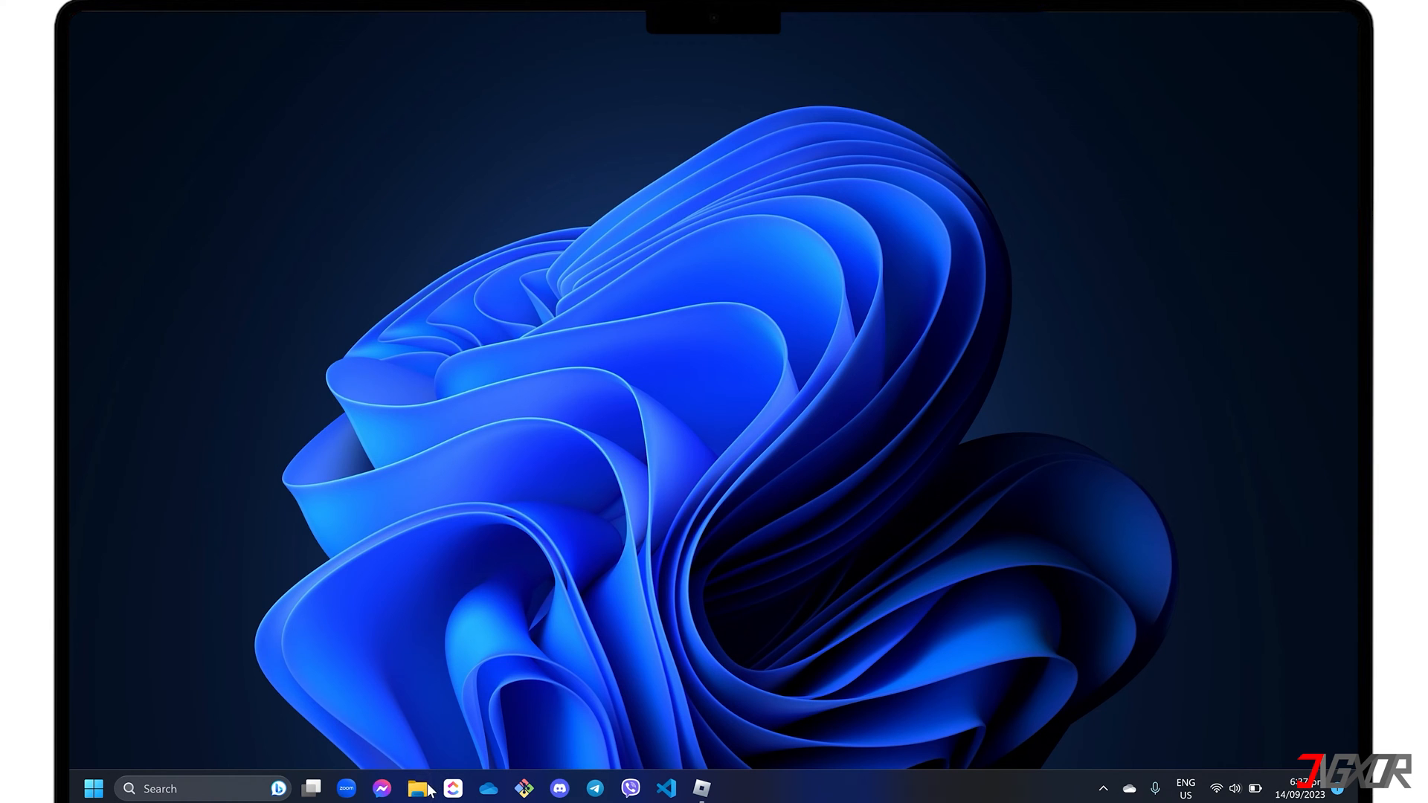
Open the Videos library in File Explorer and enter its Captures folder
left_click(417, 789)
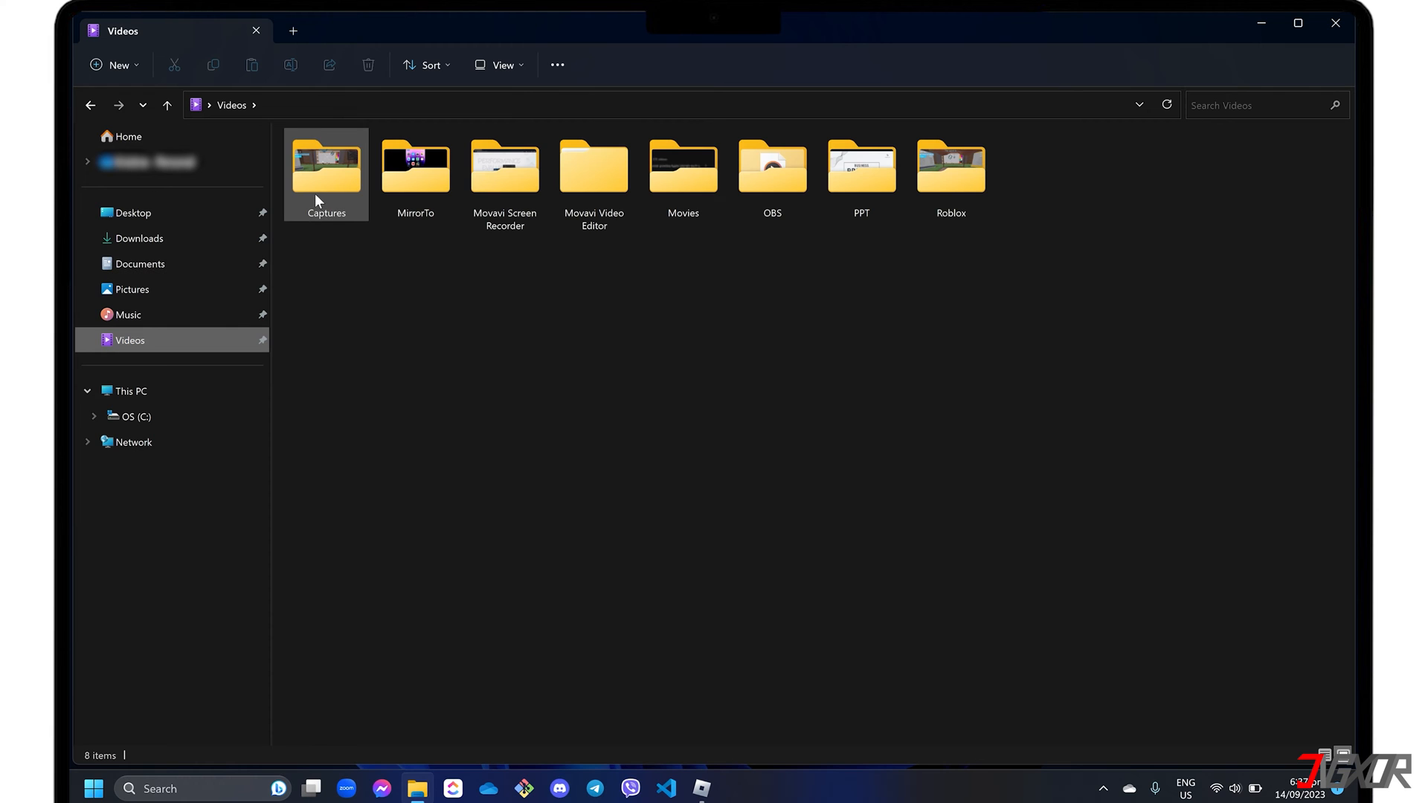
double_click(326, 167)
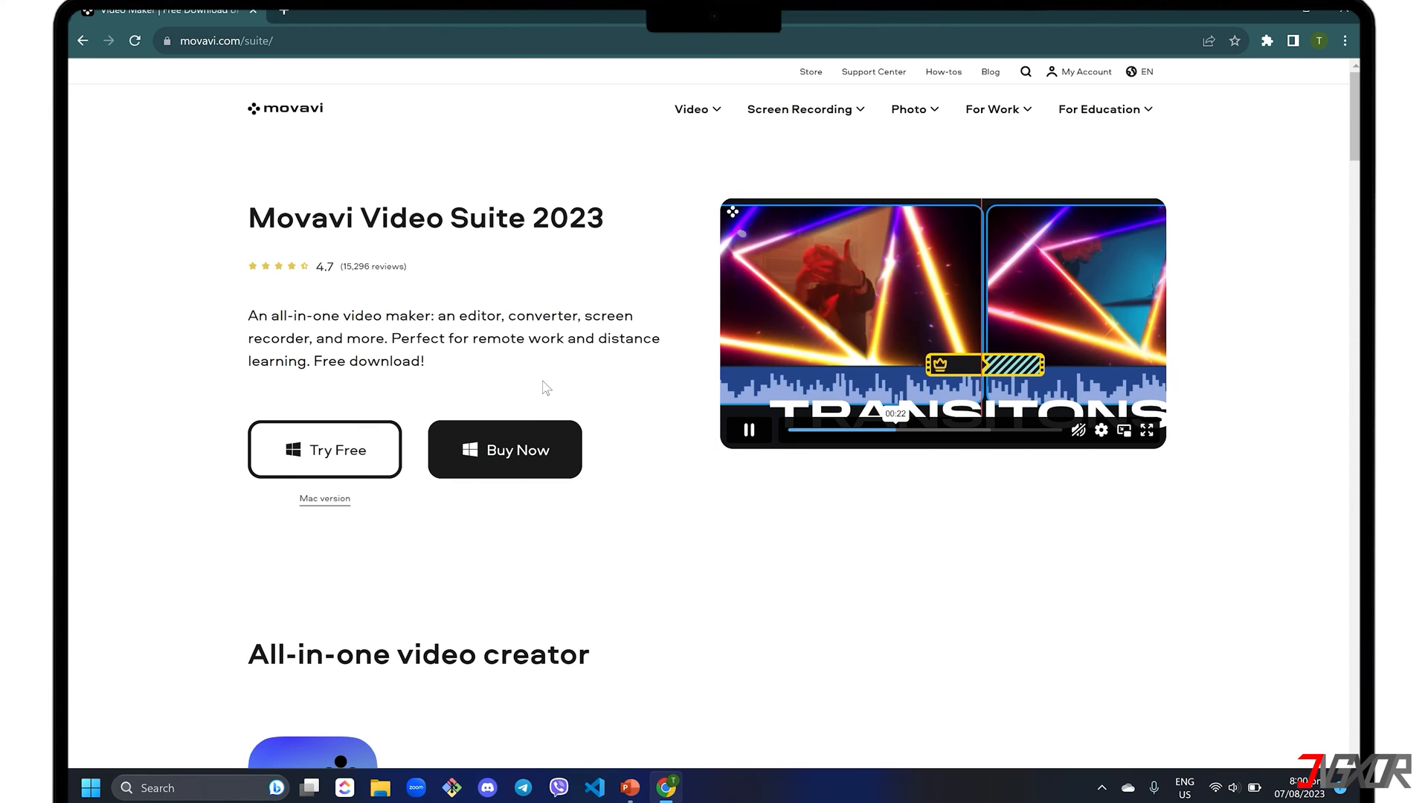
mouse_move(340, 502)
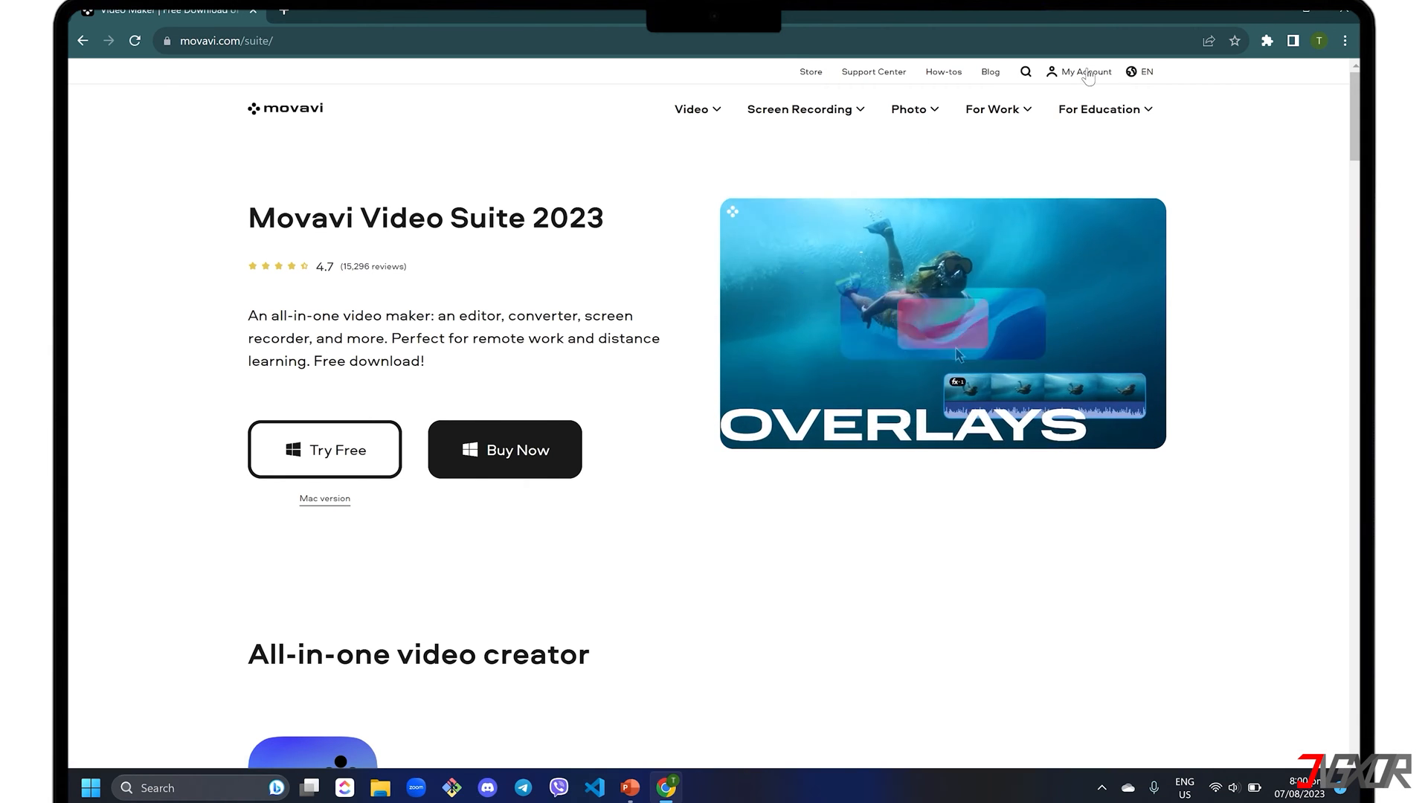
Download Movavi Video Suite 2023 from movavi.com/suite and run its installer
left_click(1146, 72)
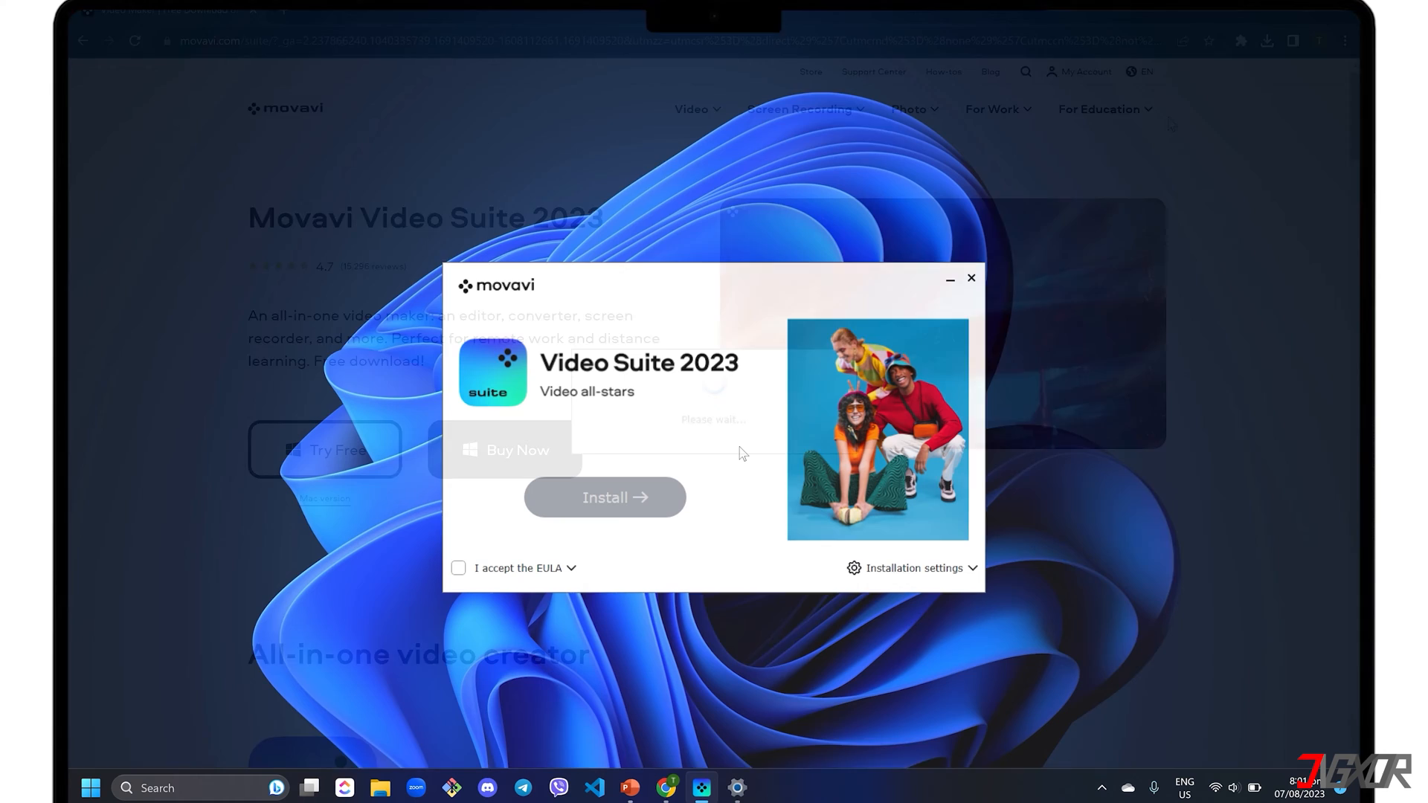
Accept the EULA and install Movavi Video Suite 2023
left_click(459, 568)
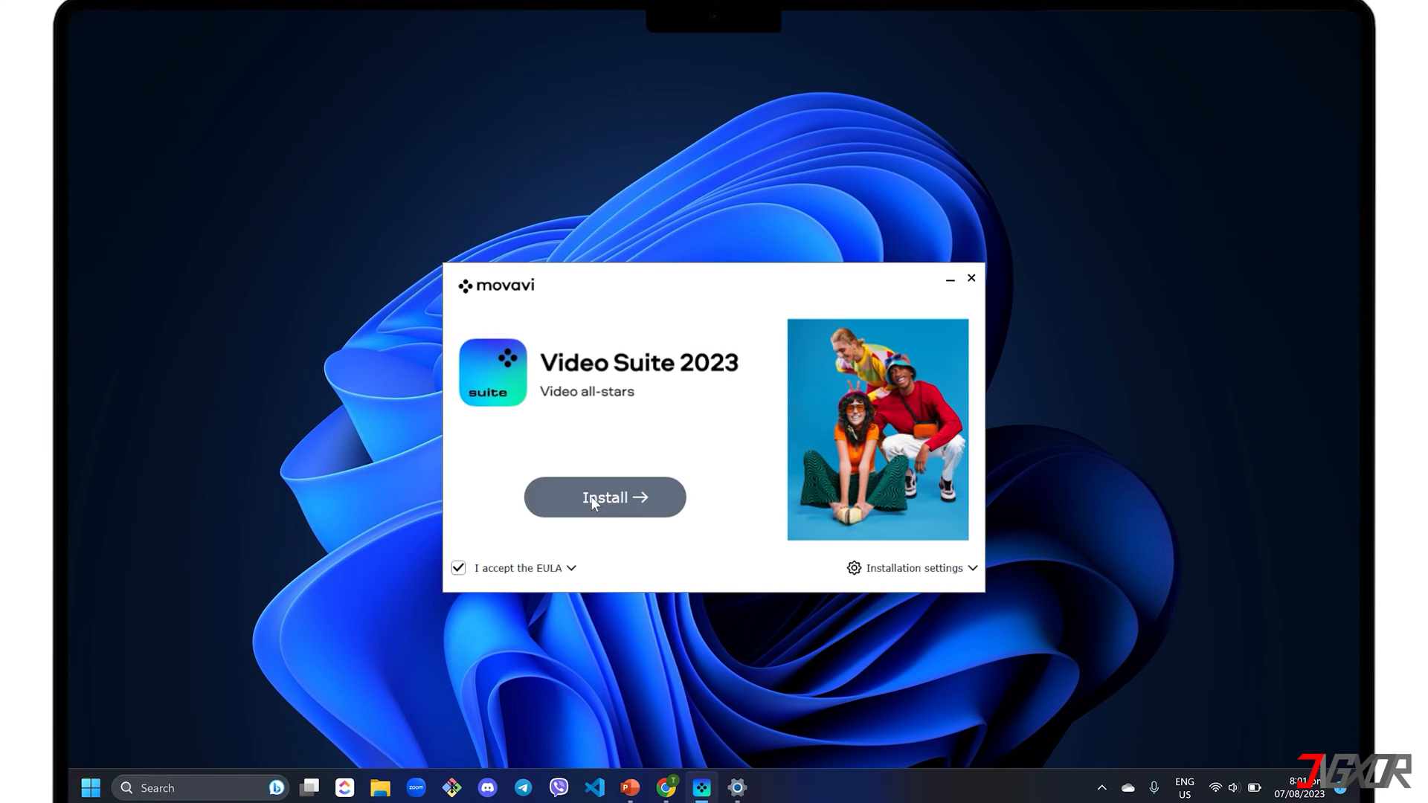
left_click(604, 497)
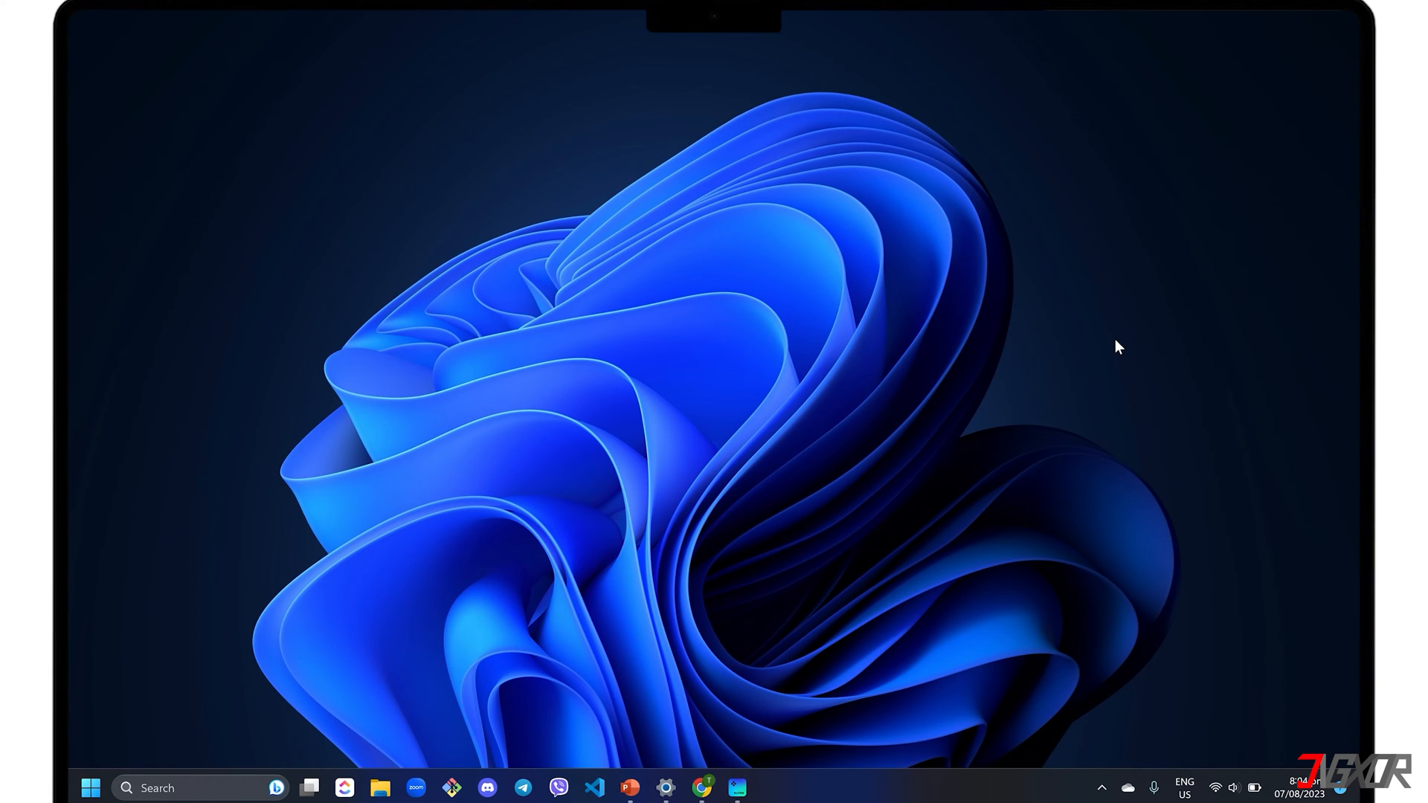
Launch Movavi Screen Recorder's capture panel and open its Settings window
left_click(769, 787)
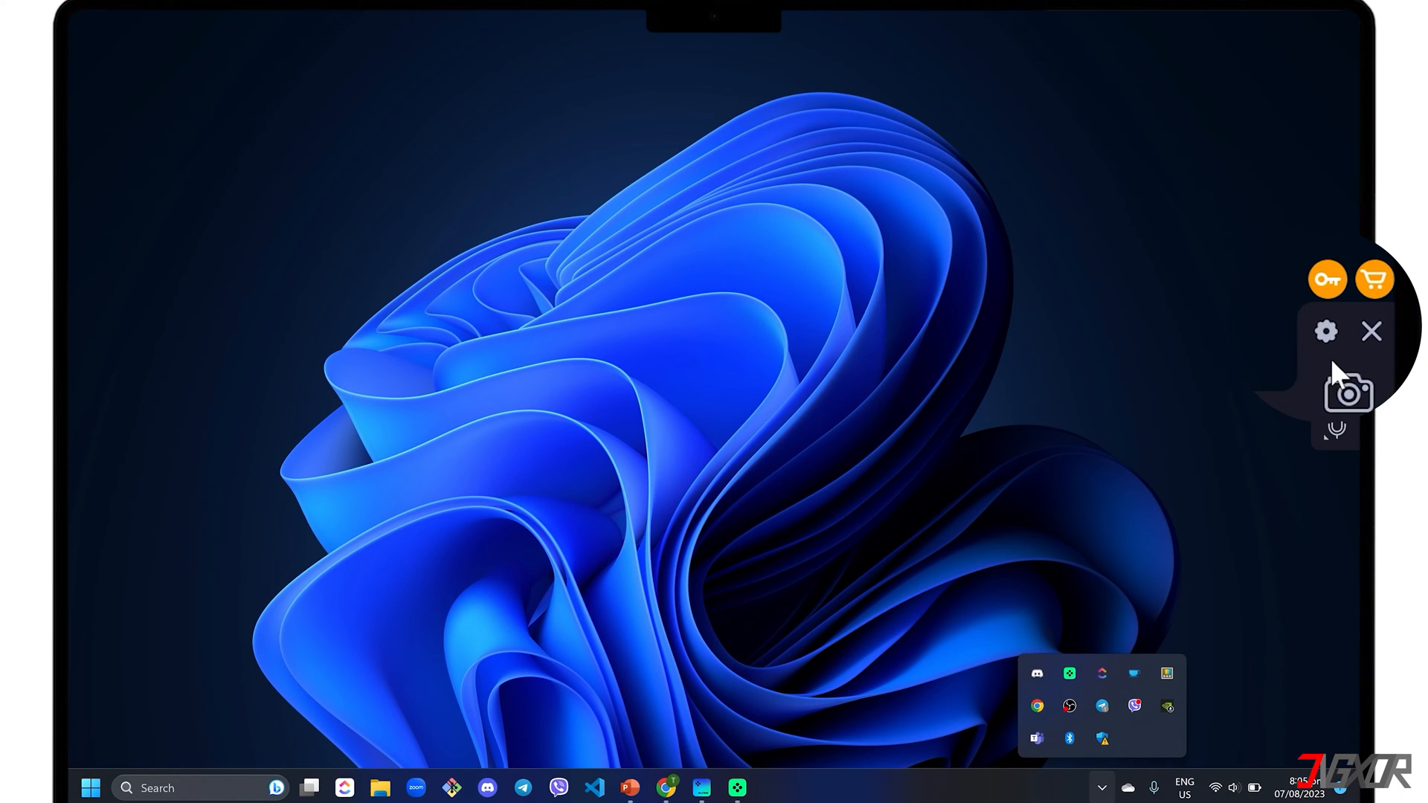
left_click(1326, 331)
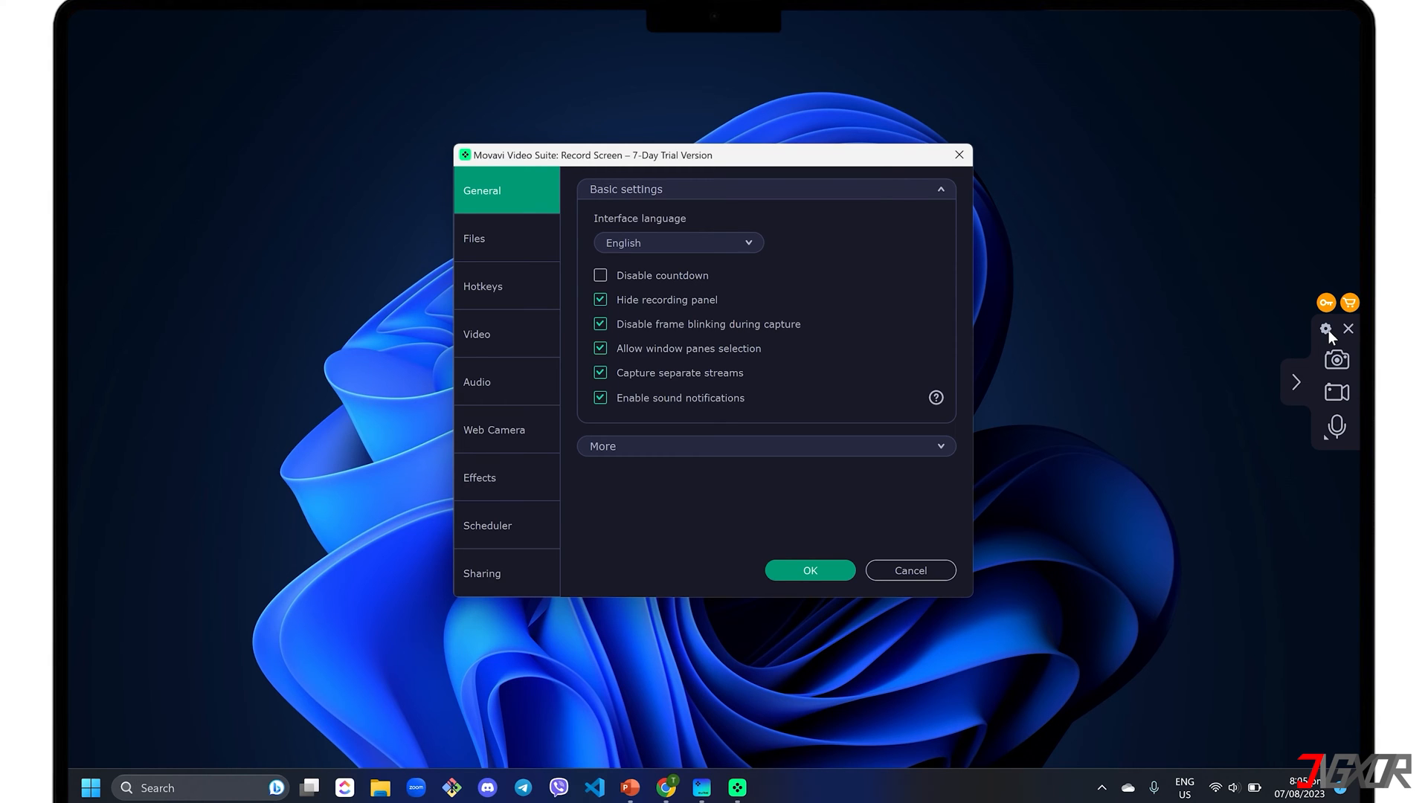
mouse_move(465, 205)
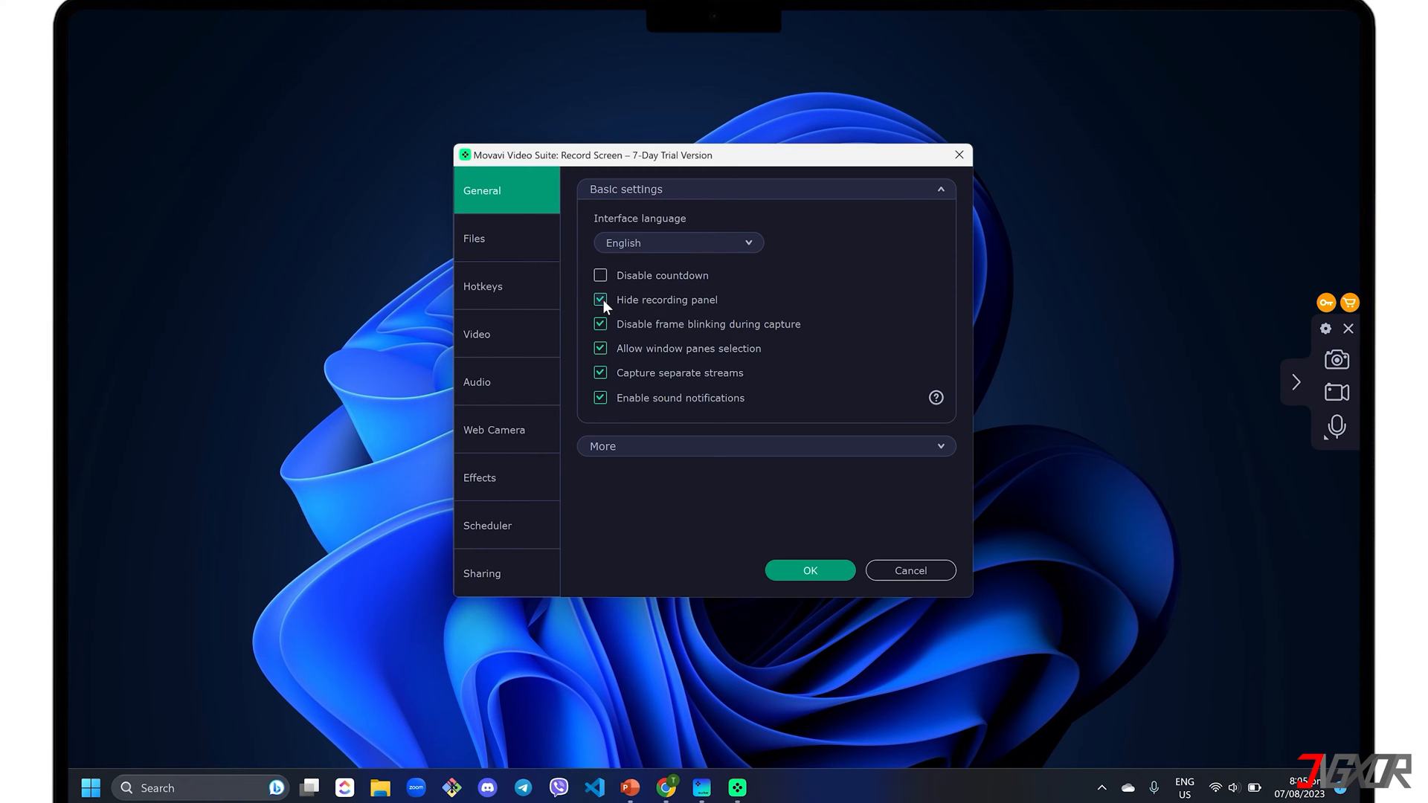
Stop hiding the recording panel, then review the Files, Video and Effects settings
left_click(601, 300)
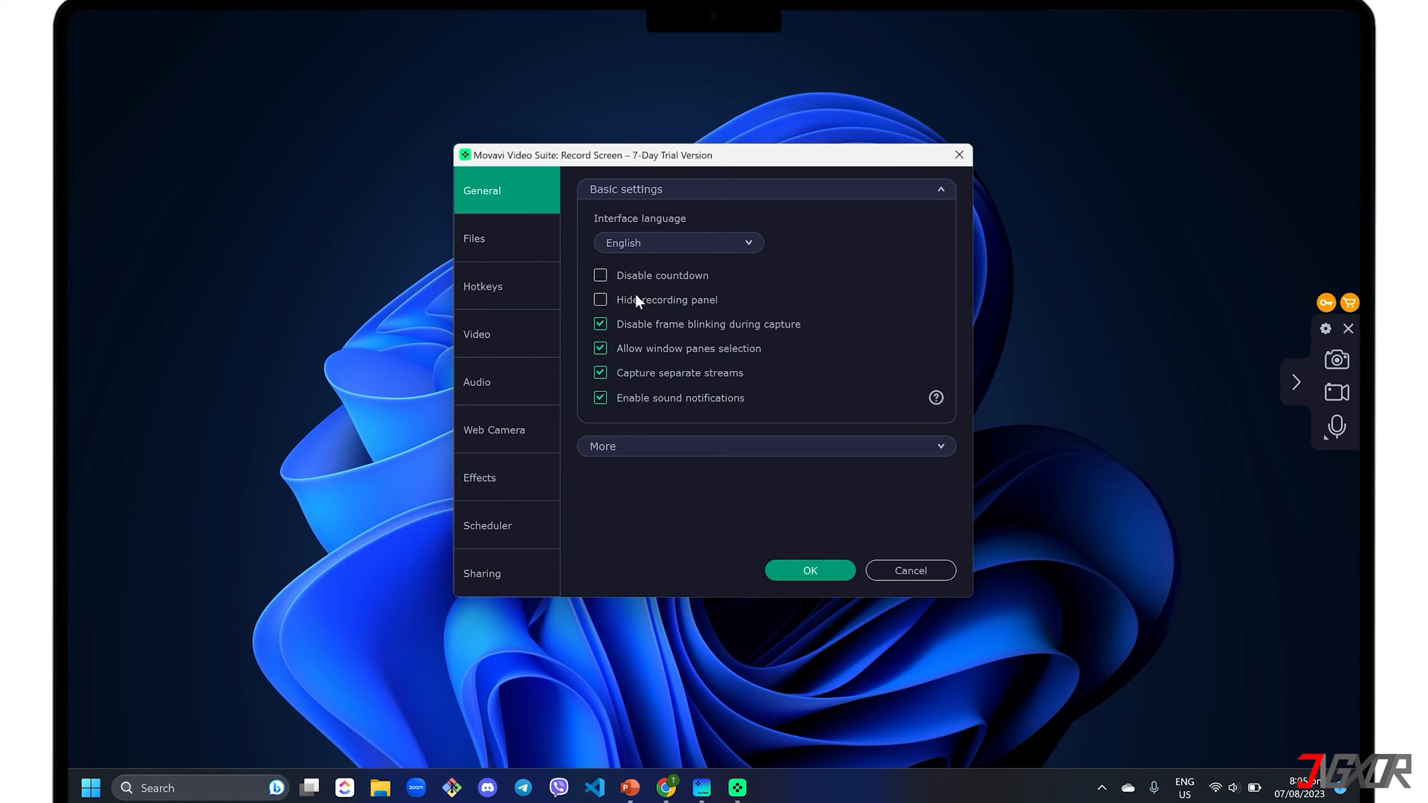
left_click(495, 238)
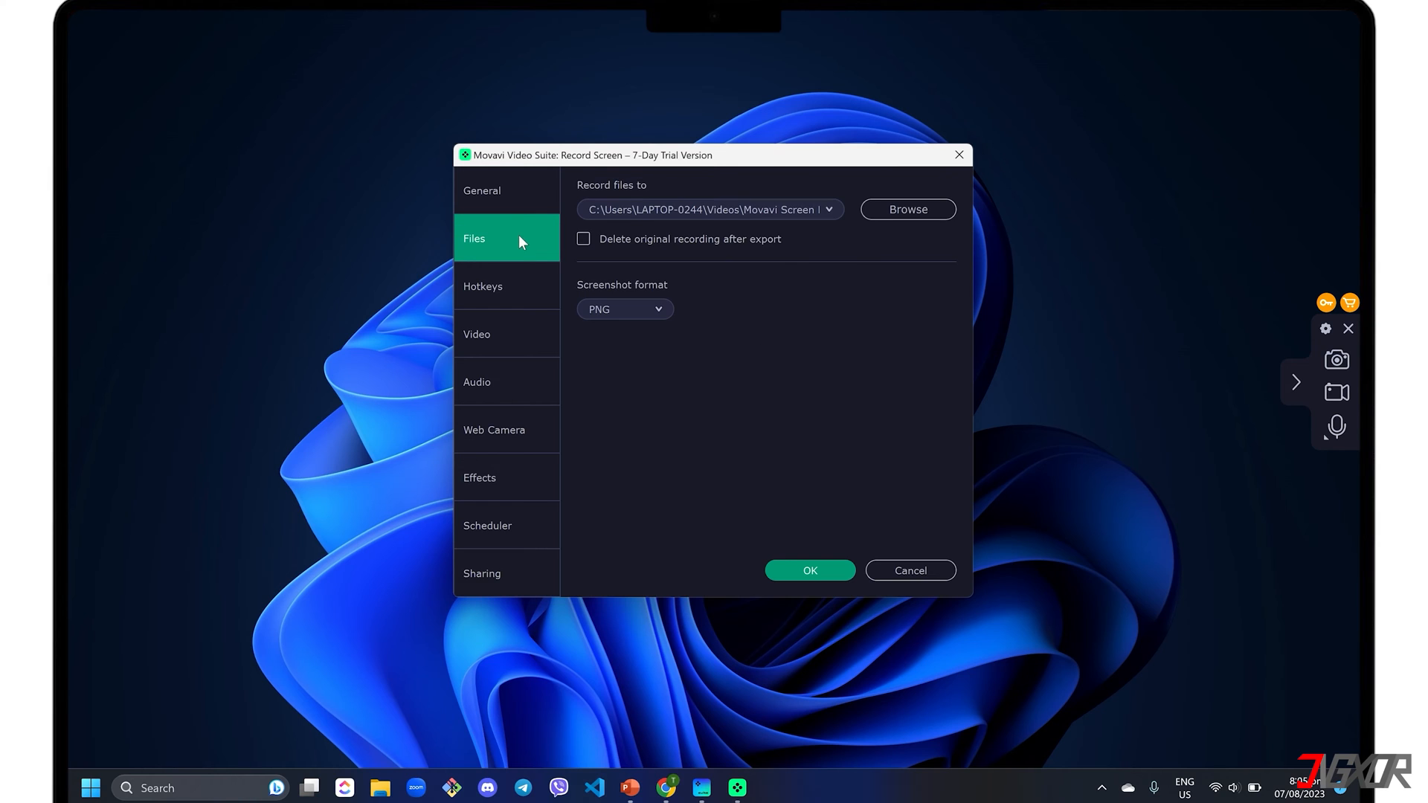
mouse_move(832, 216)
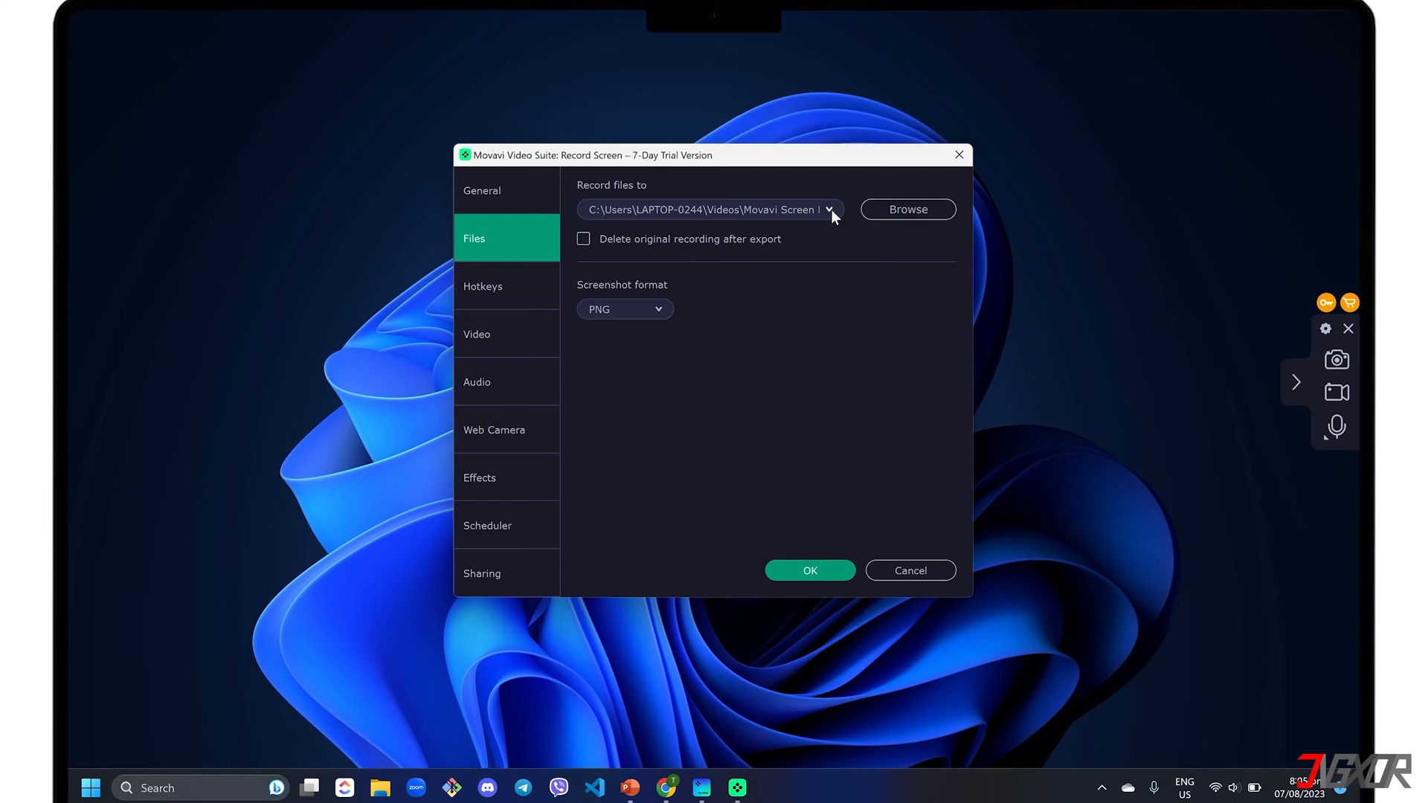
left_click(477, 334)
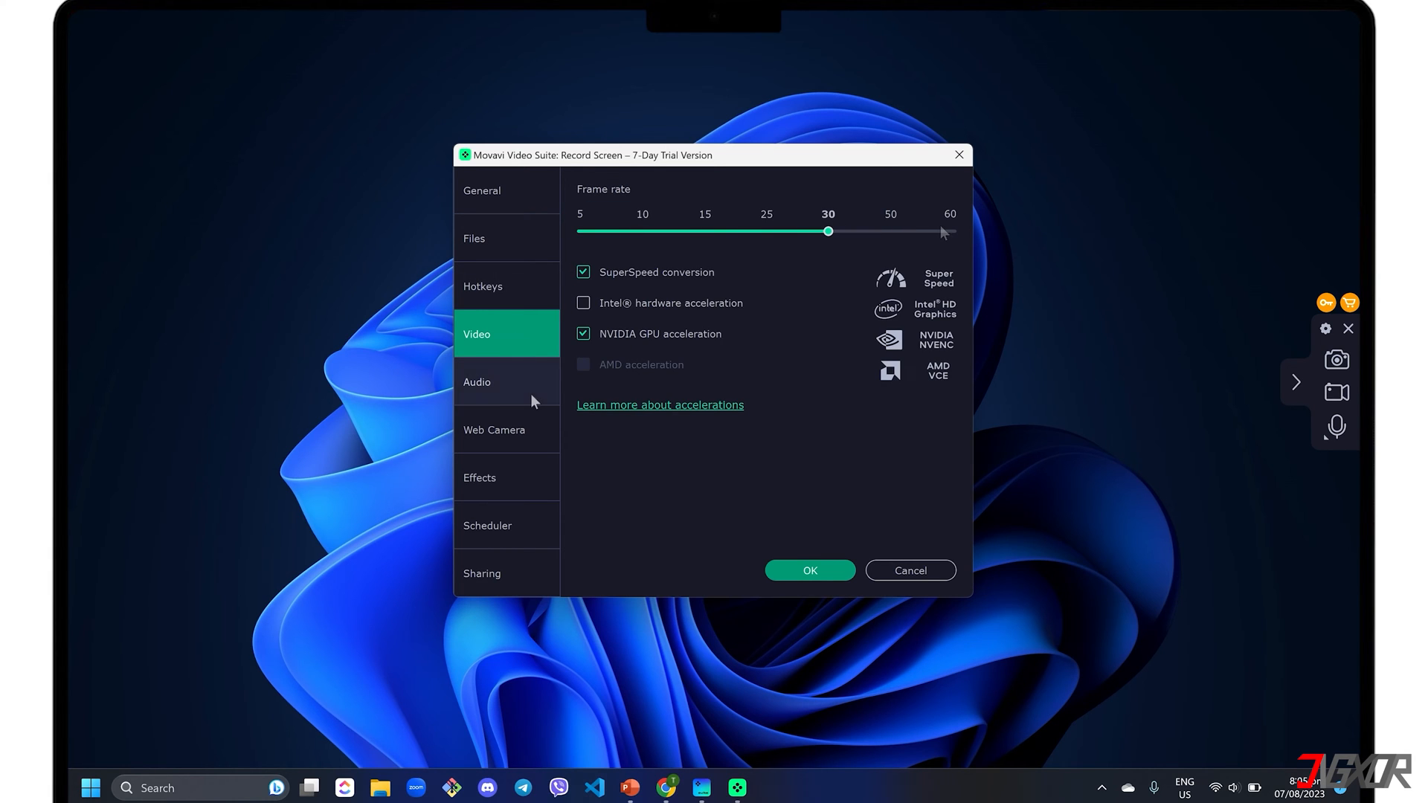
left_click(507, 478)
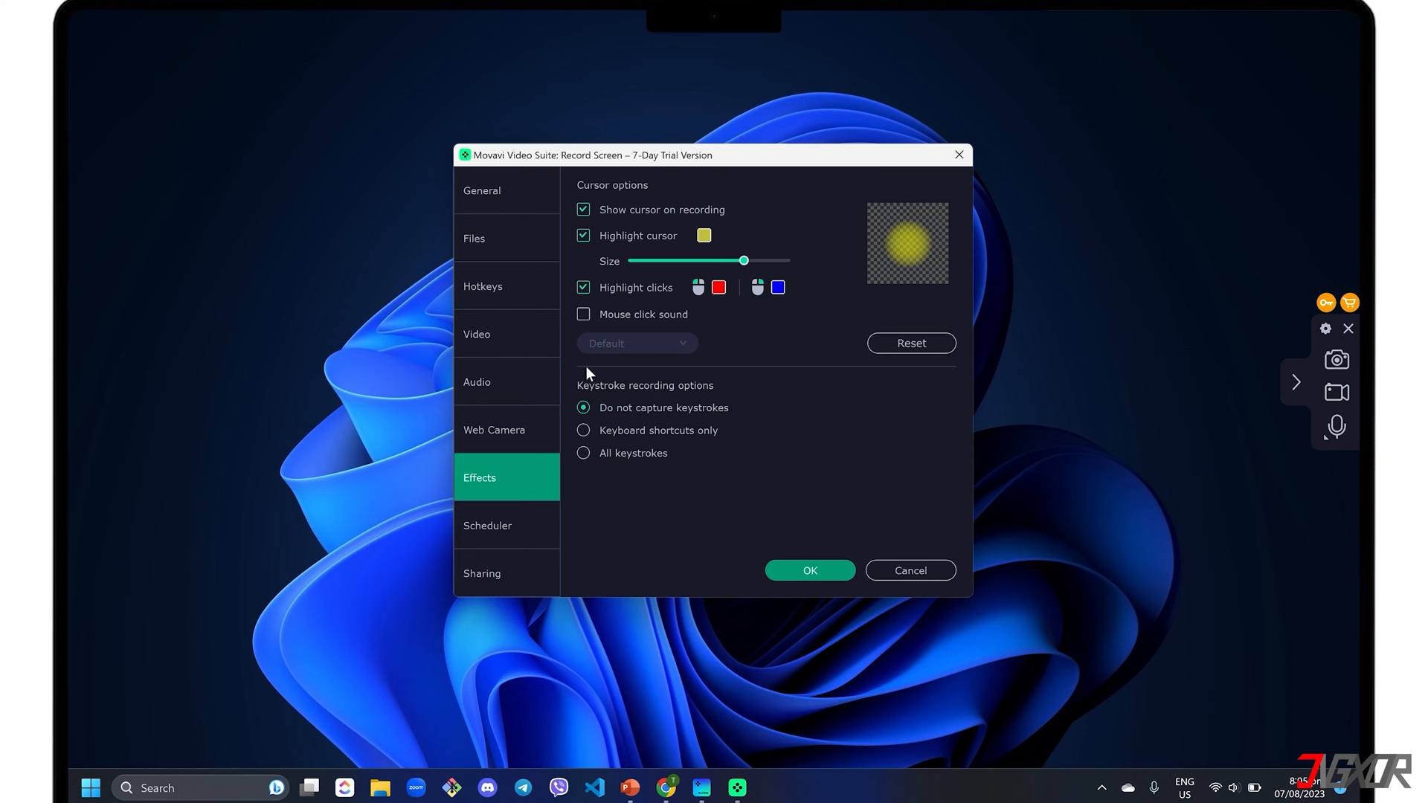
mouse_move(619, 341)
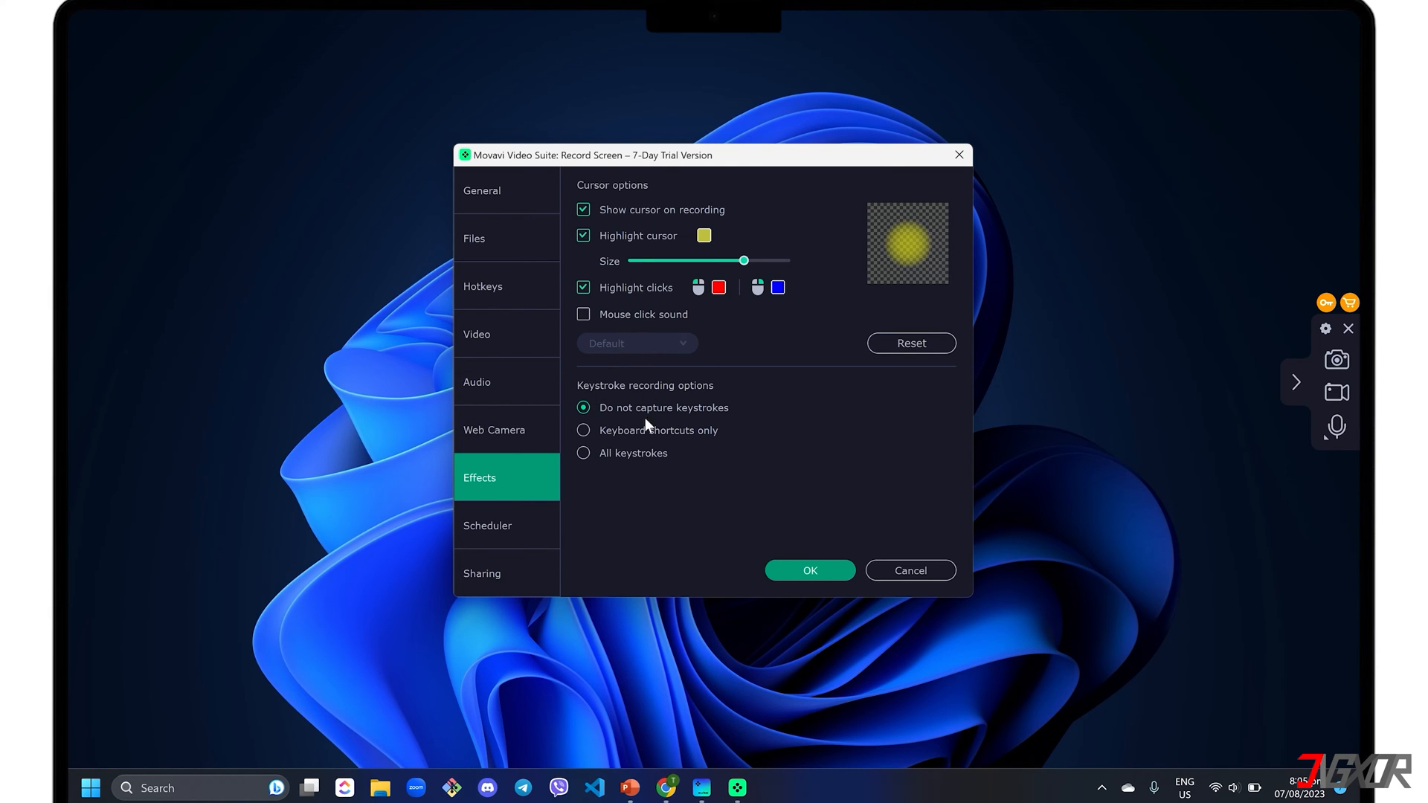
Toggle Schedule recording on and back off, then confirm Settings with OK
left_click(502, 526)
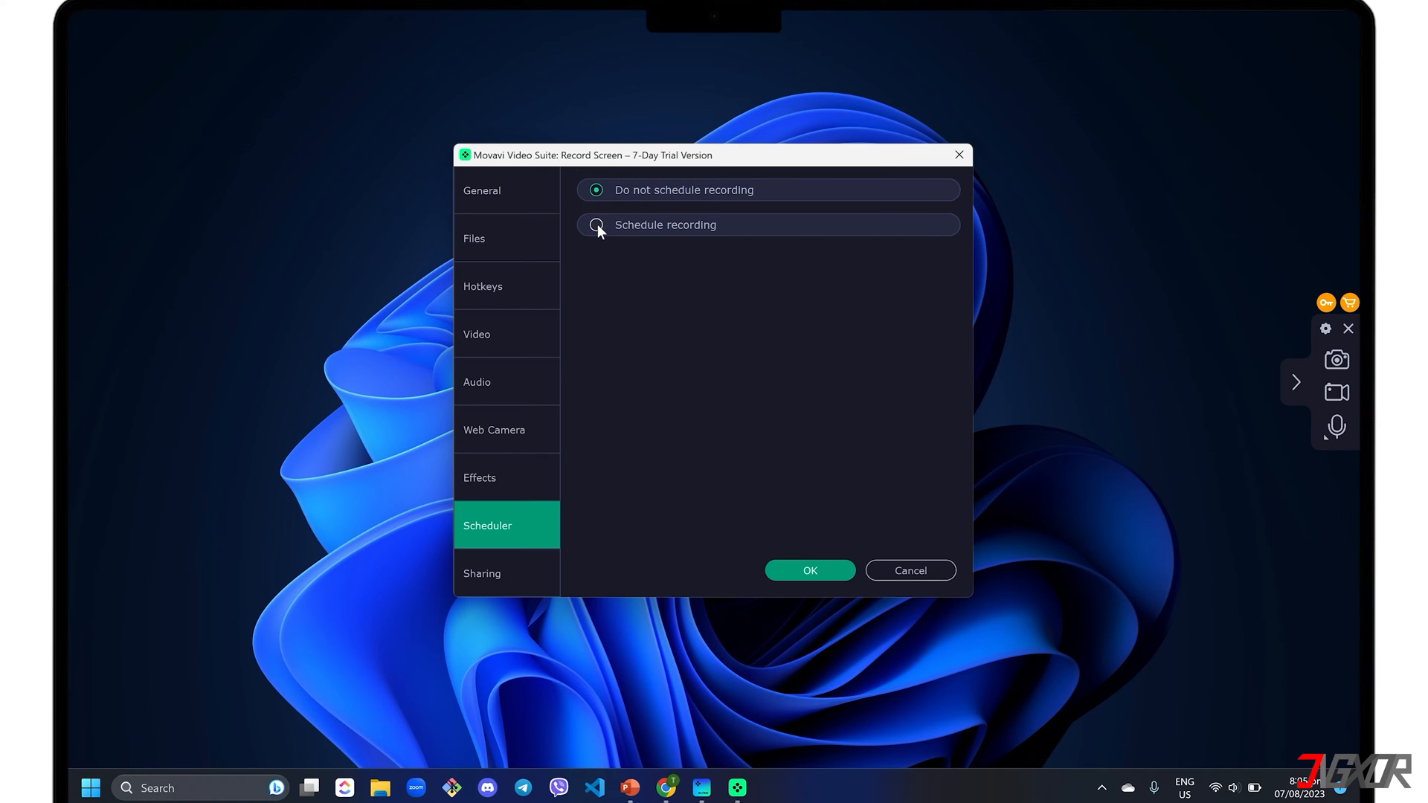
left_click(596, 225)
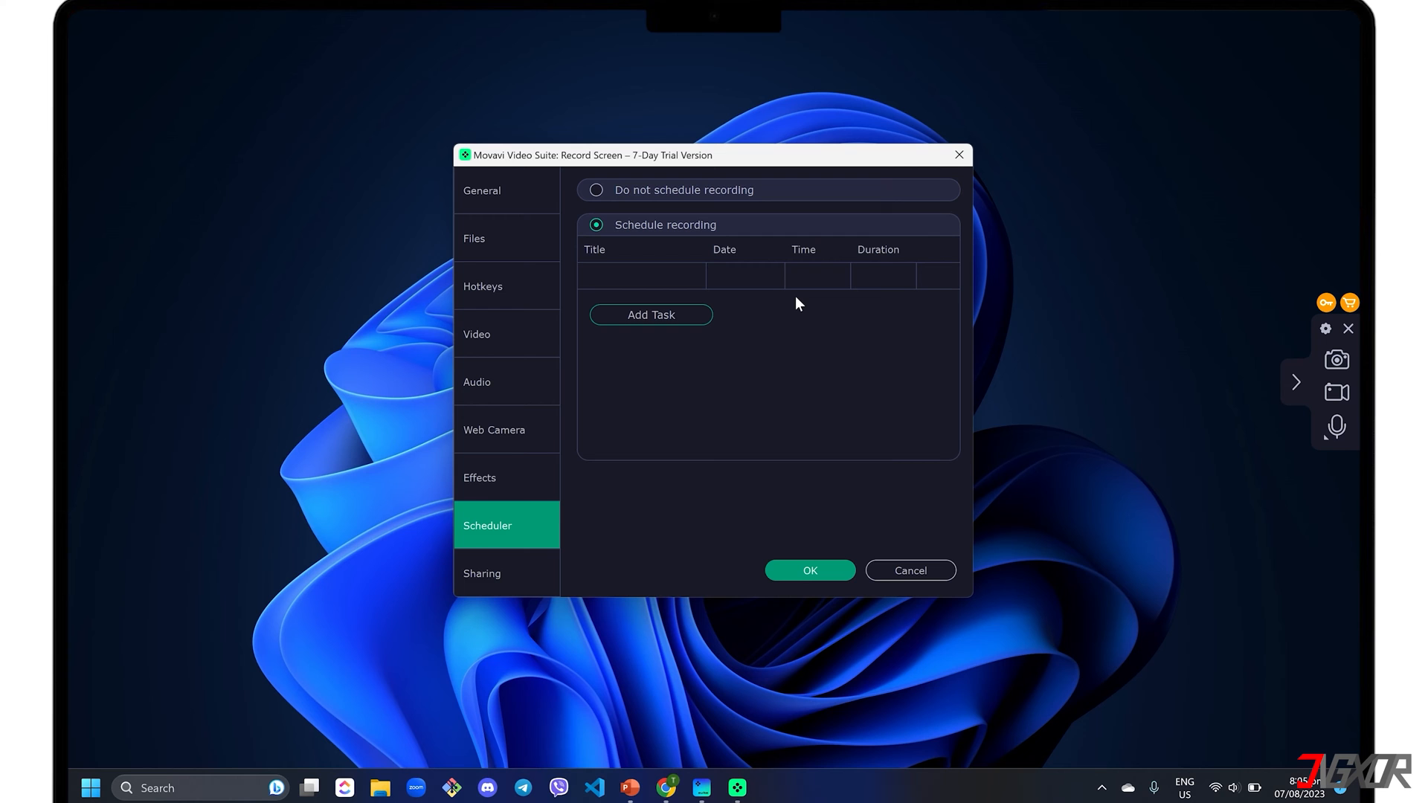
left_click(595, 190)
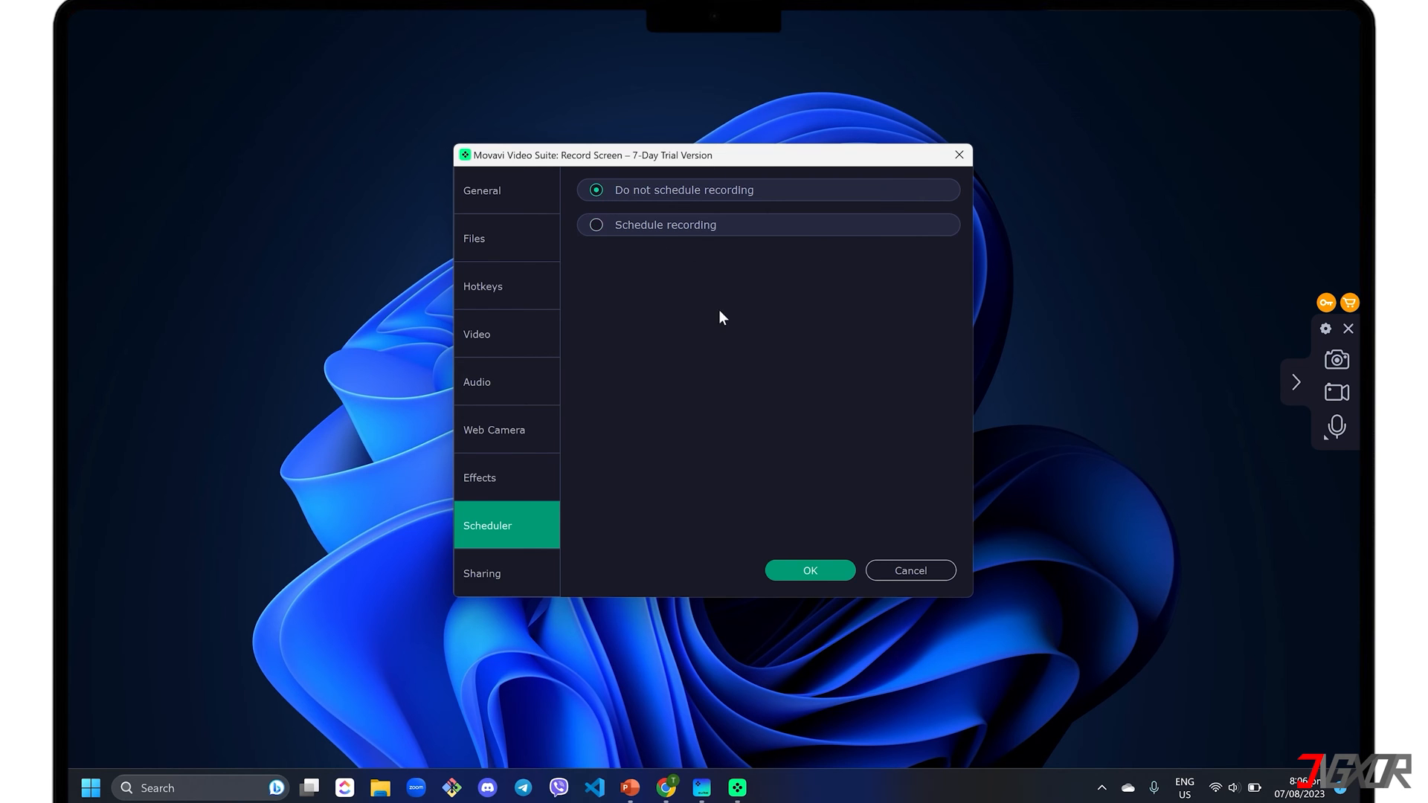
left_click(810, 571)
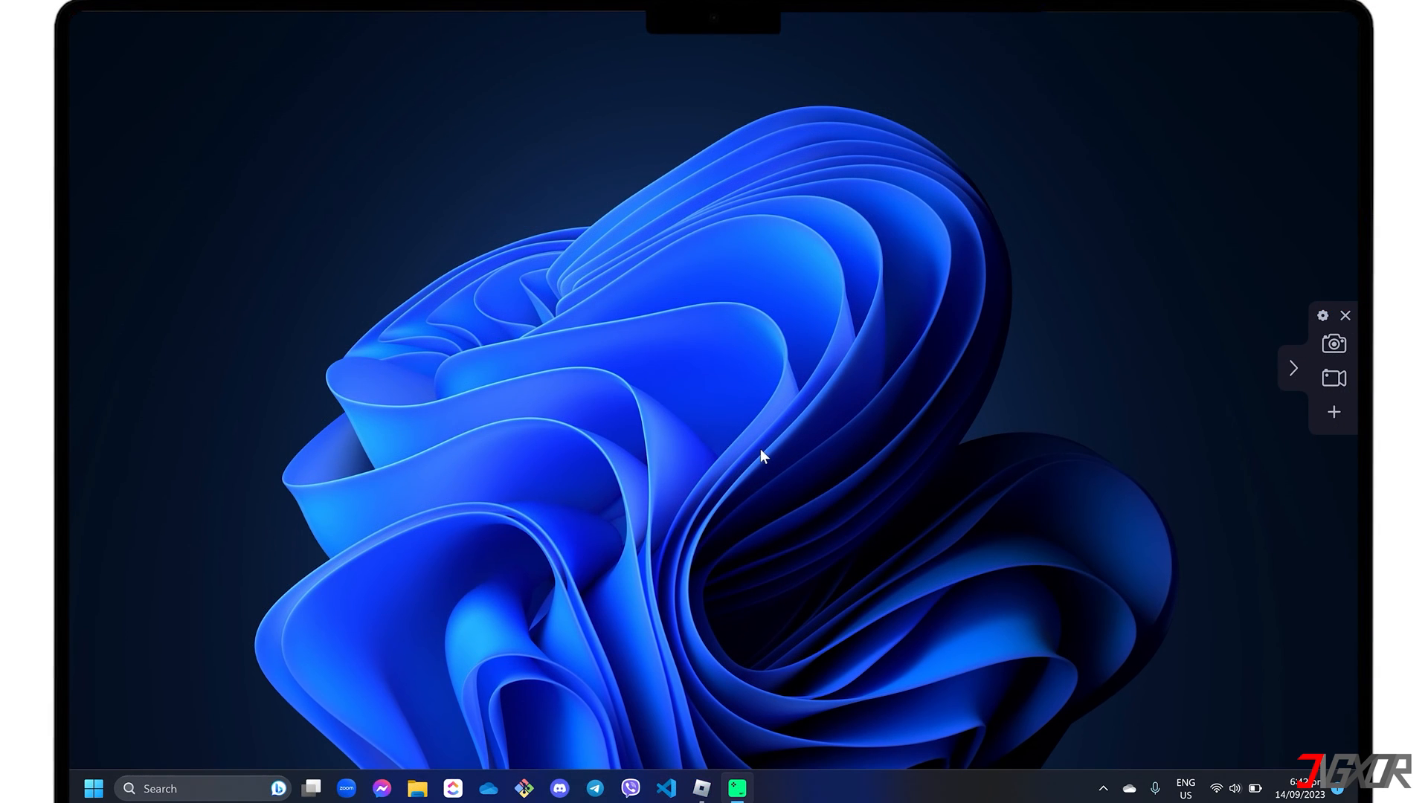
Launch Roblox from the taskbar and play Guess the drawing! from Continue
left_click(732, 789)
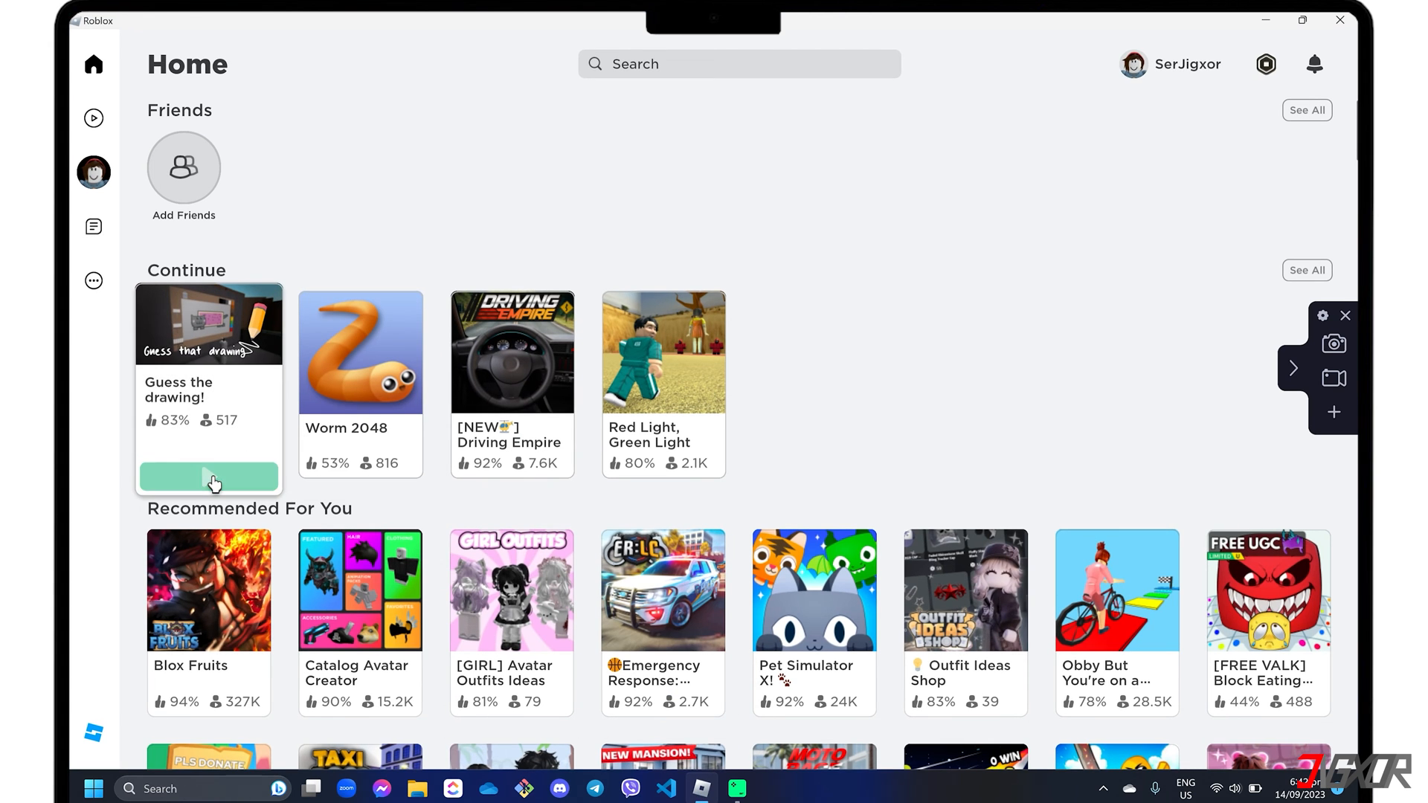
left_click(209, 477)
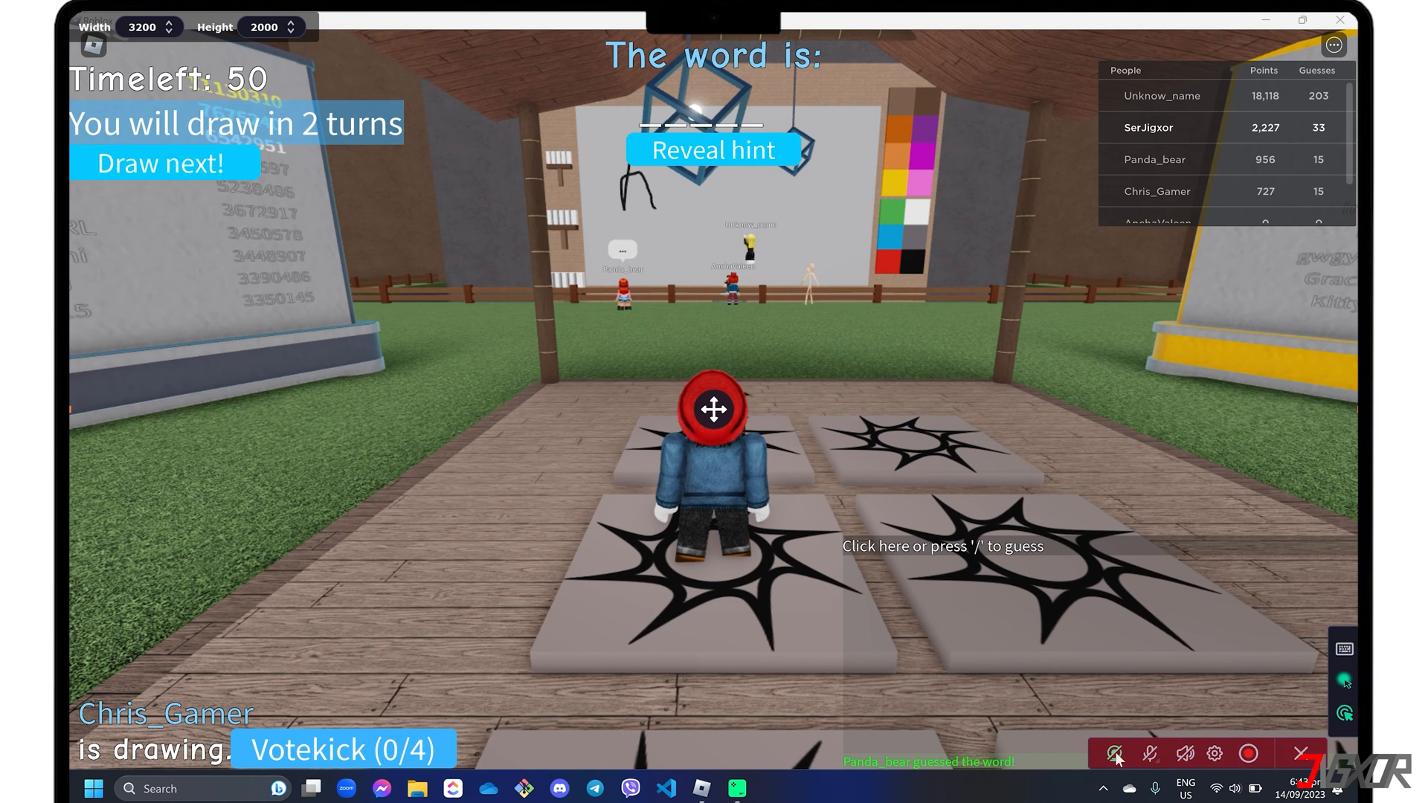
Turn on microphone and system sound capture, then view the keystroke display options
left_click(1115, 754)
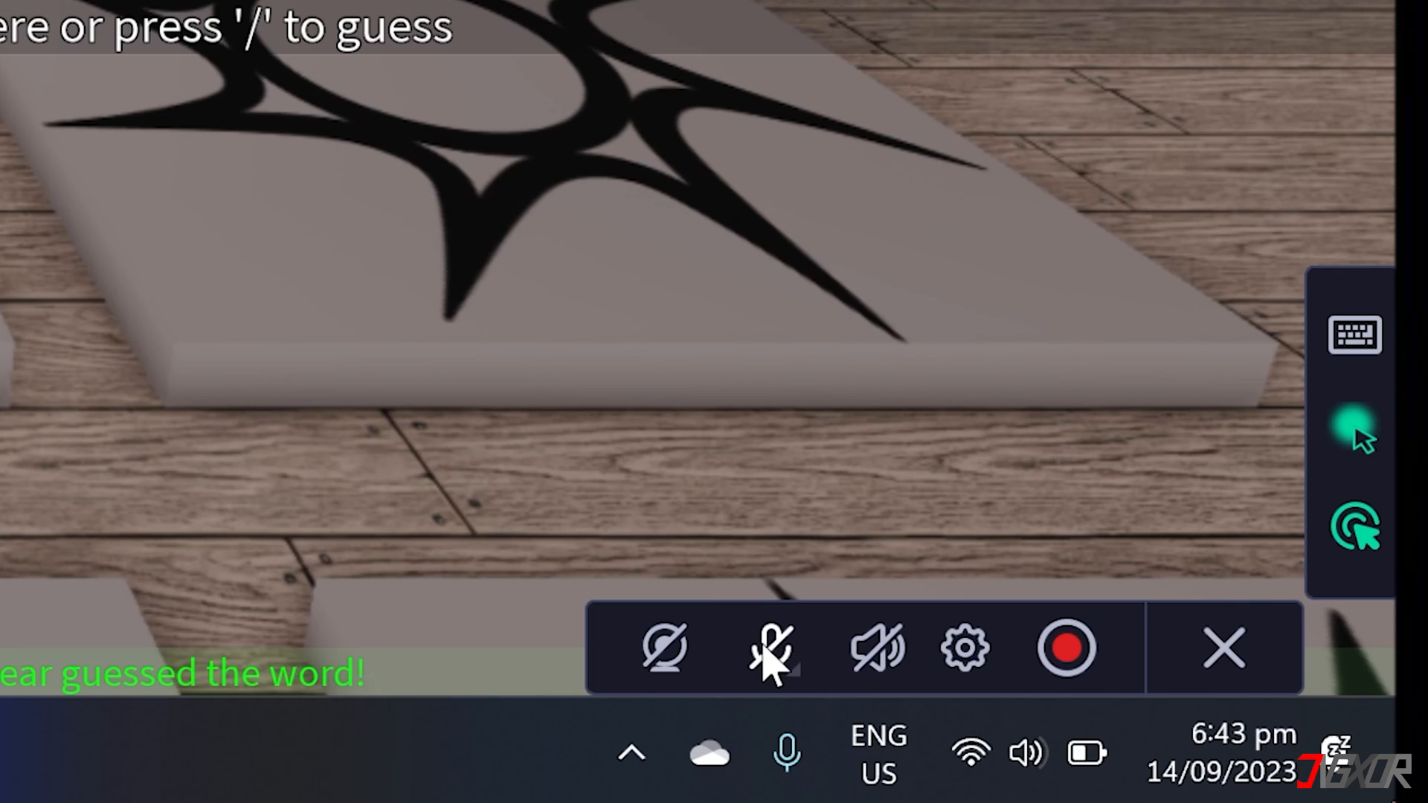
left_click(768, 658)
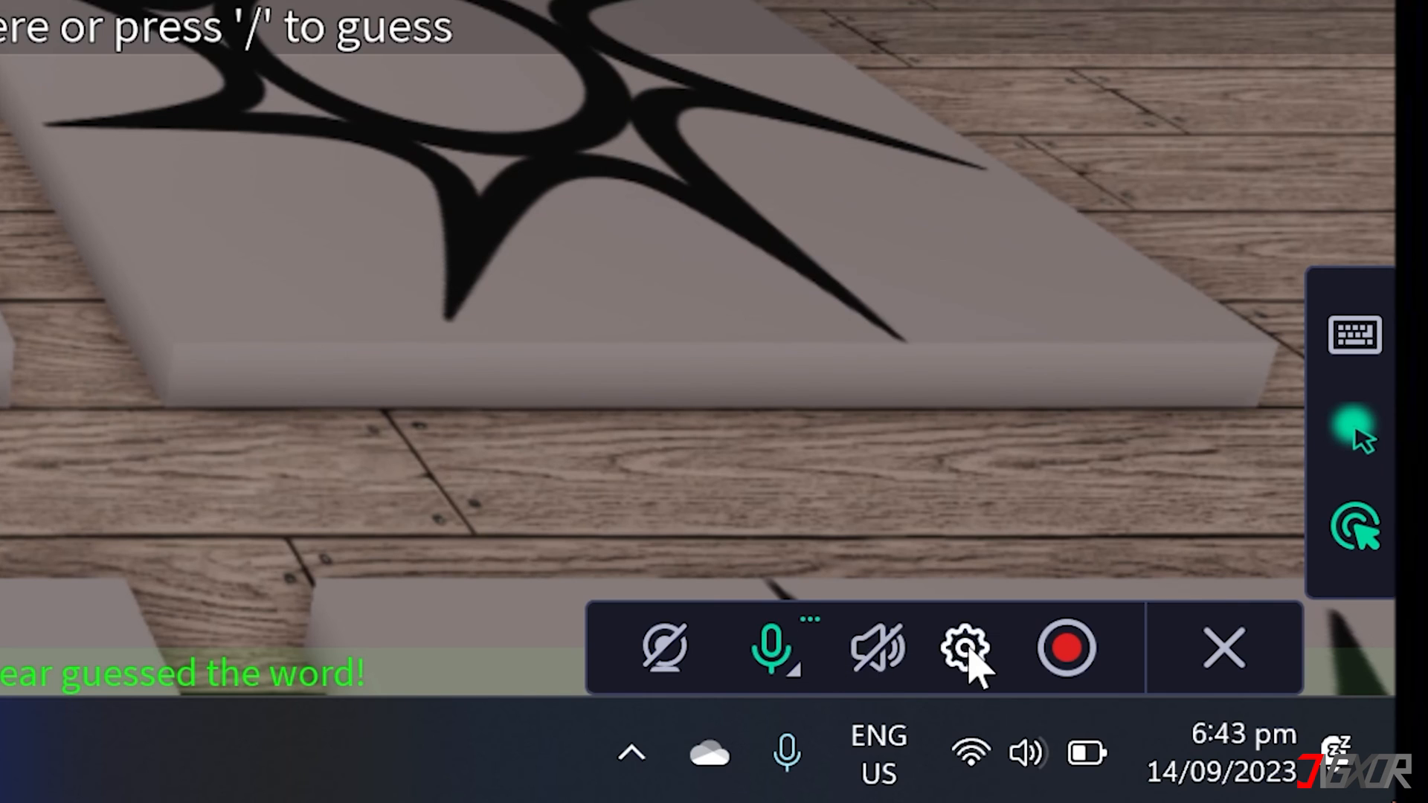
left_click(963, 667)
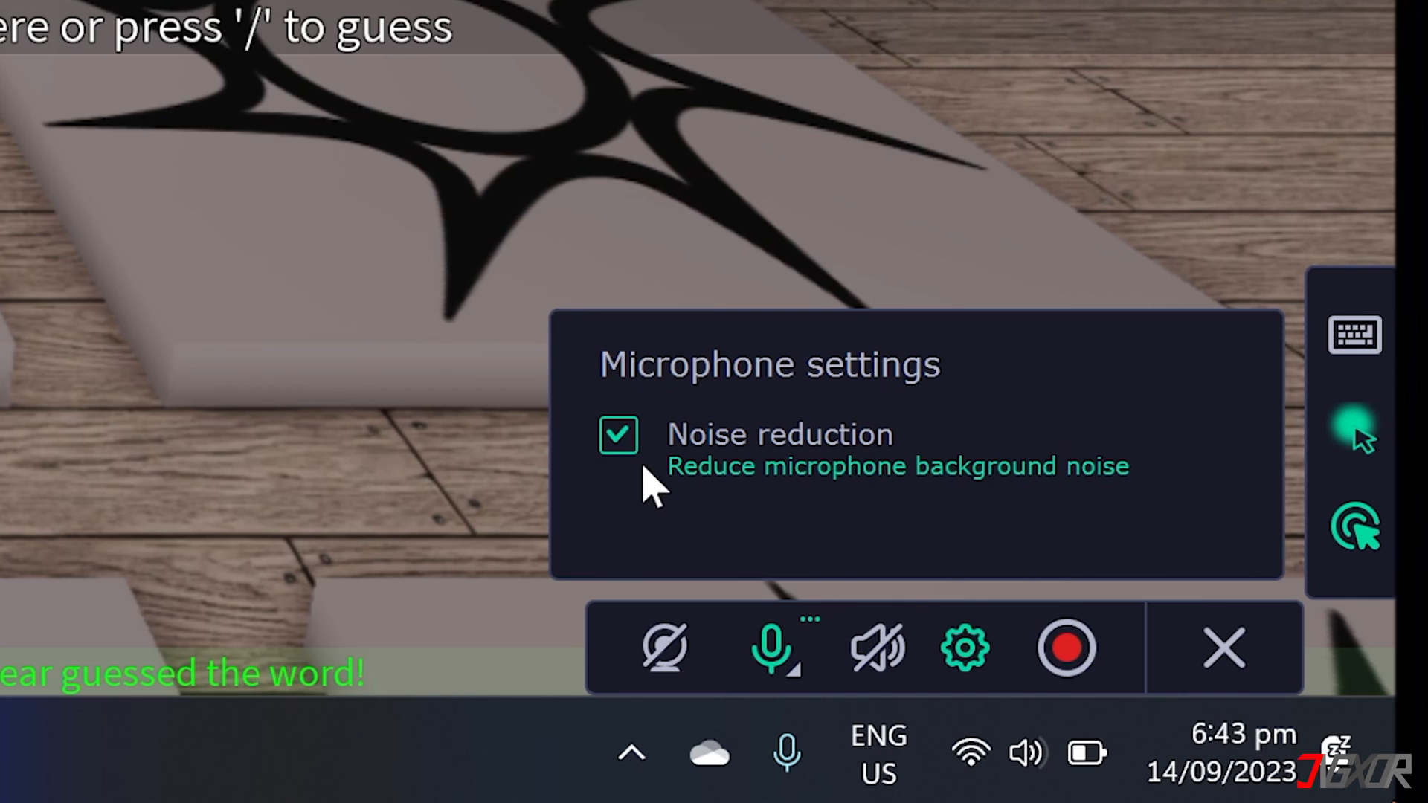
mouse_move(836, 488)
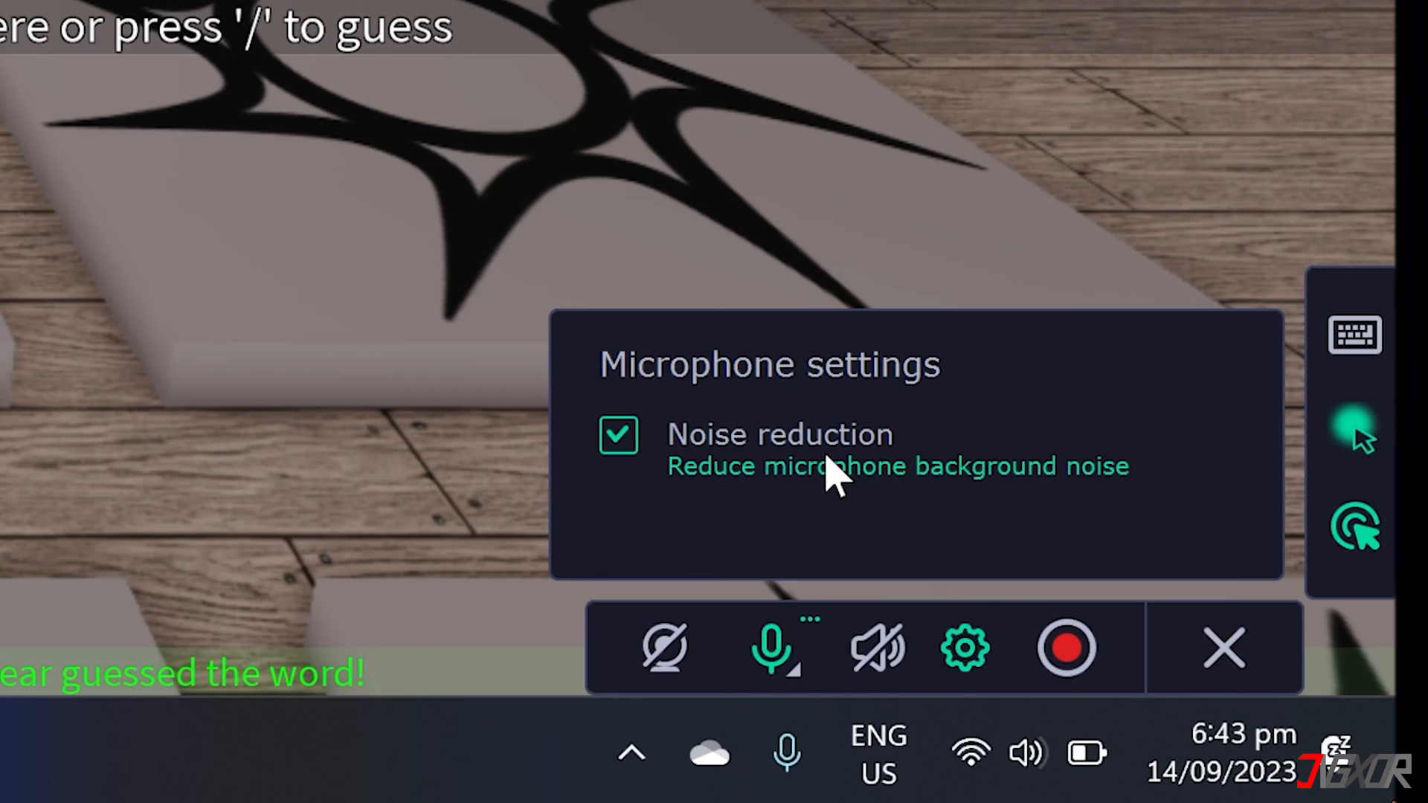
left_click(877, 649)
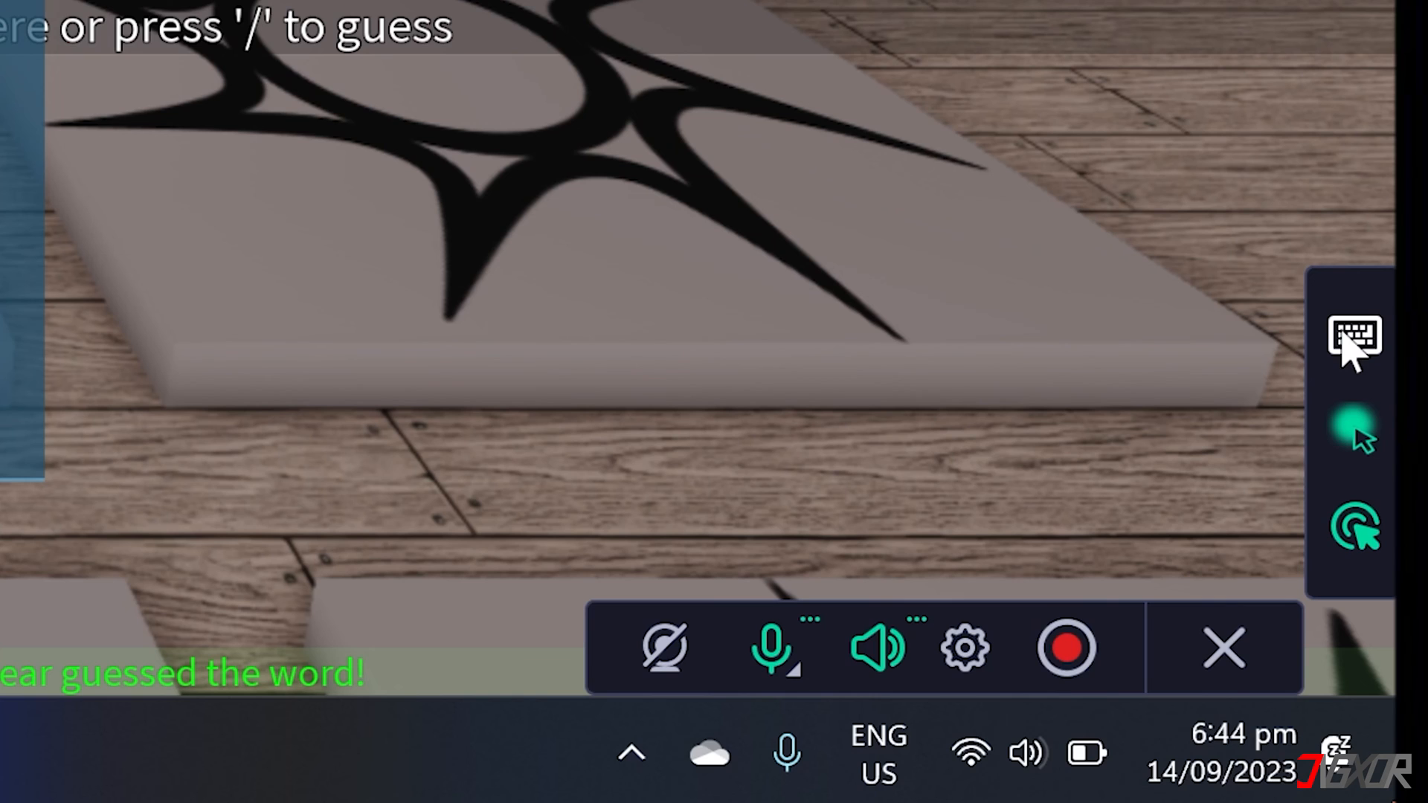
left_click(1353, 335)
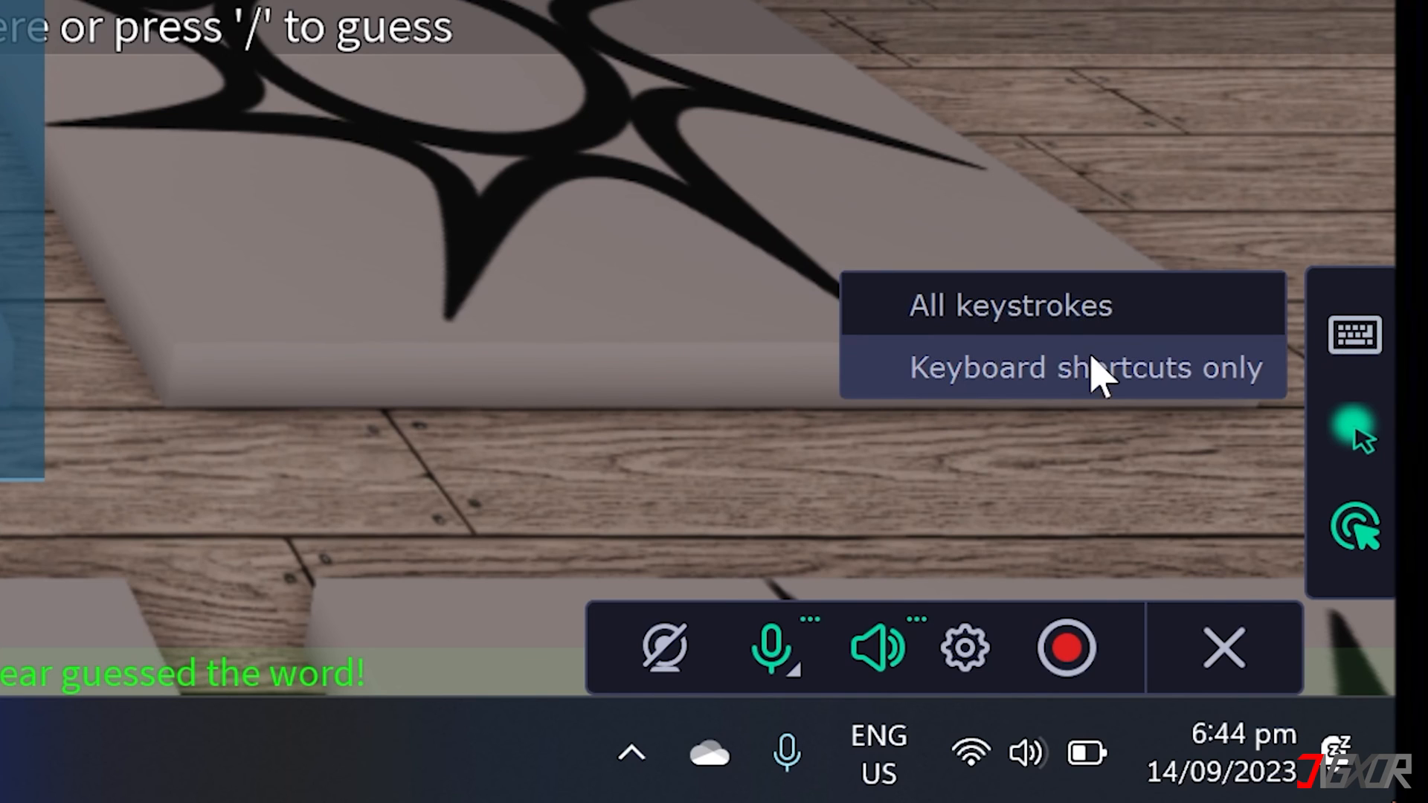
mouse_move(1101, 402)
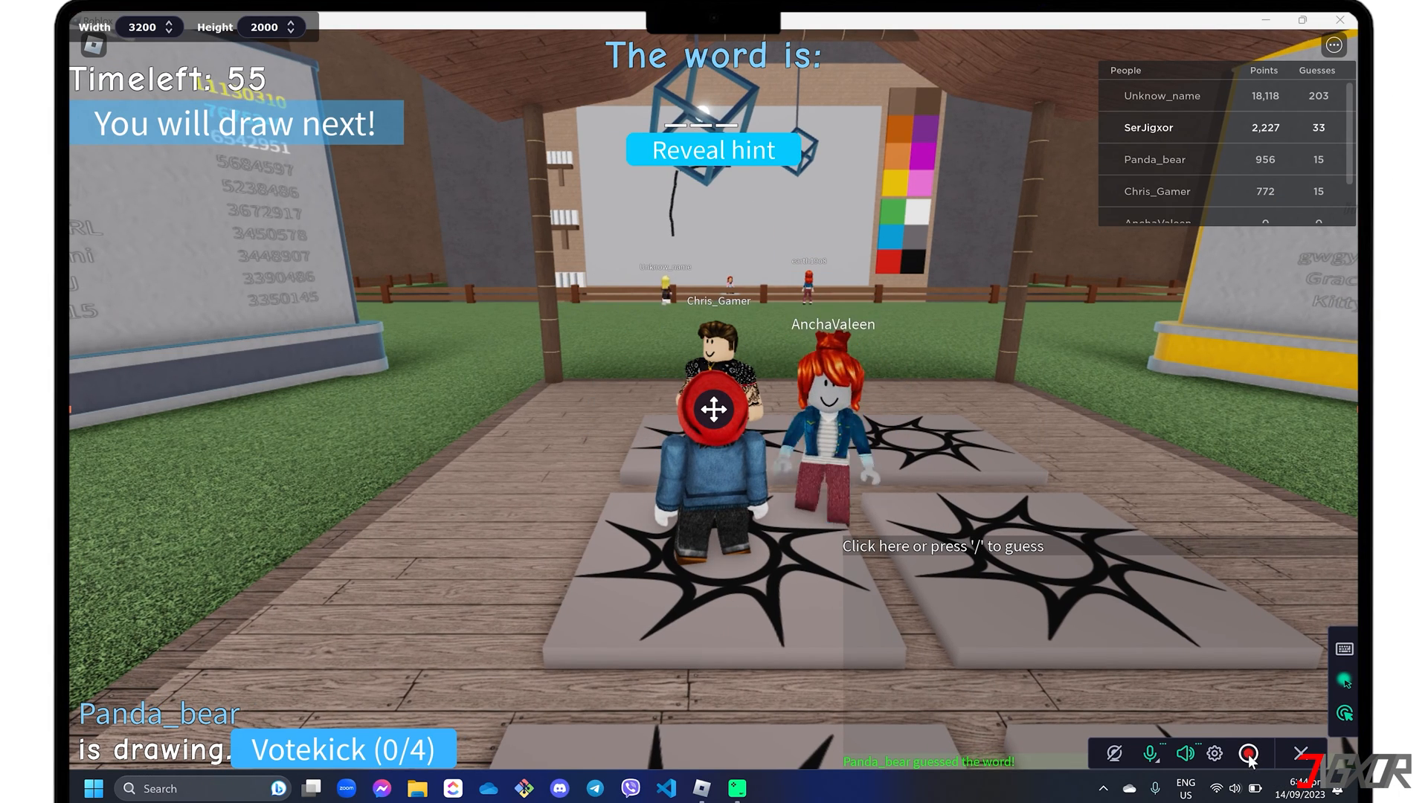
Record roughly 36 seconds of Roblox gameplay, then stop to open the preview
left_click(1248, 754)
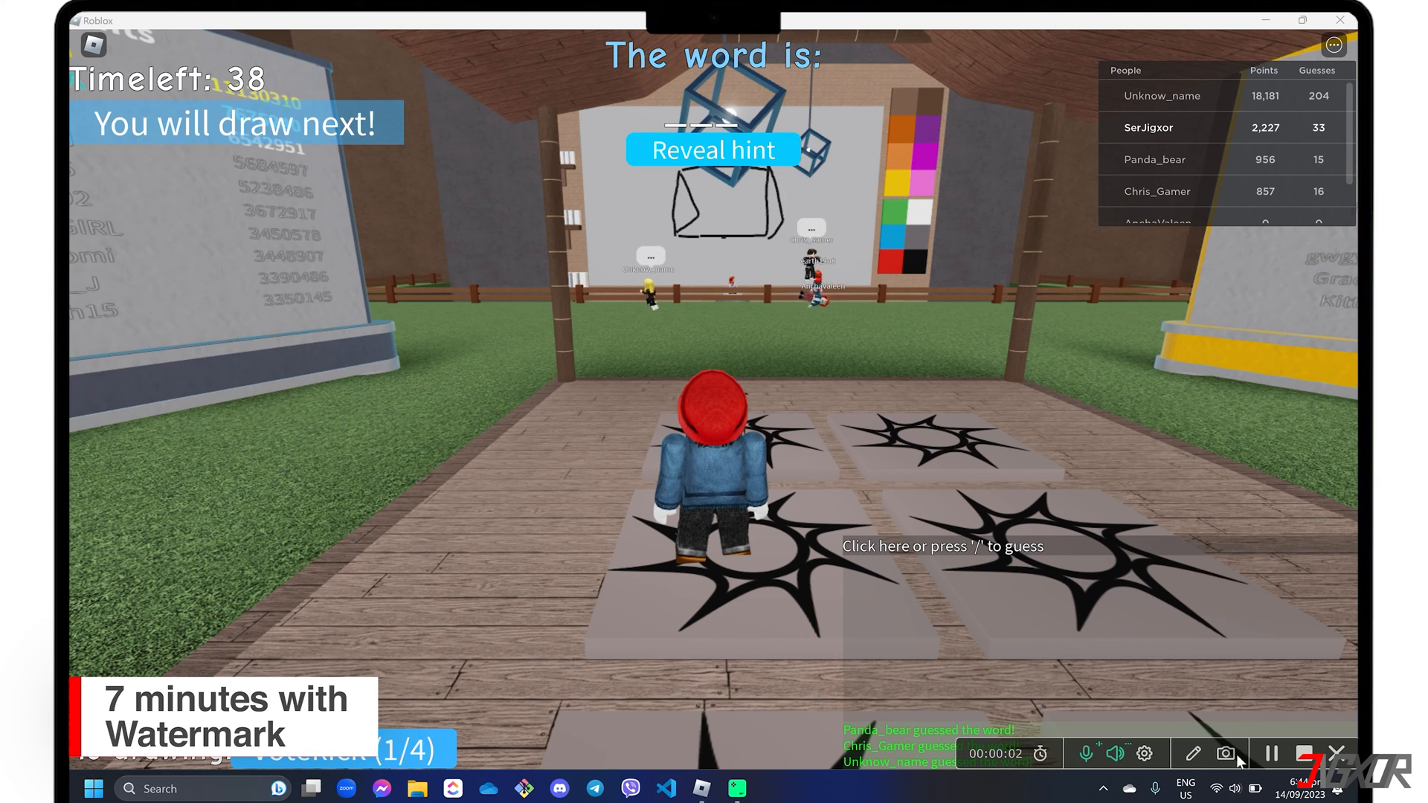
left_click(1193, 754)
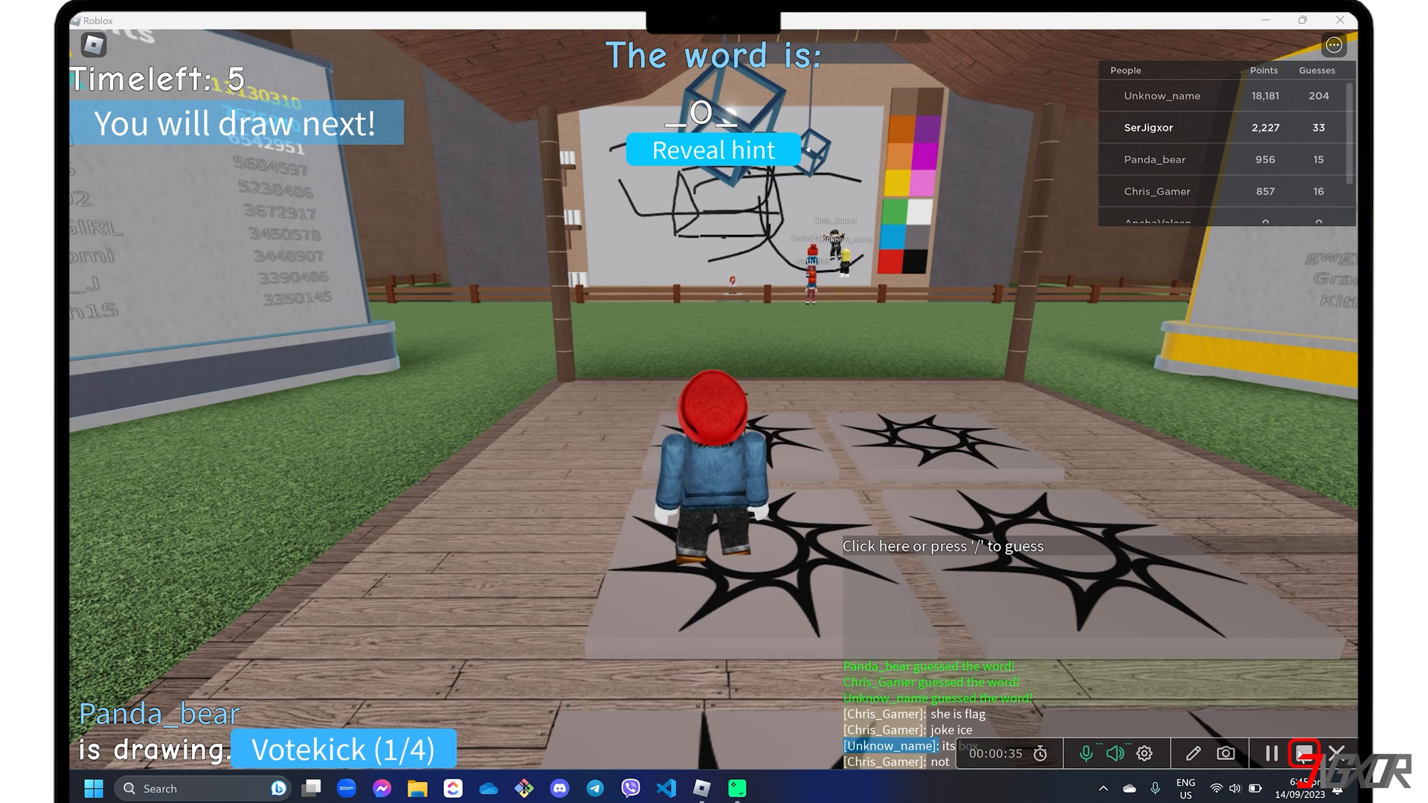
left_click(1303, 753)
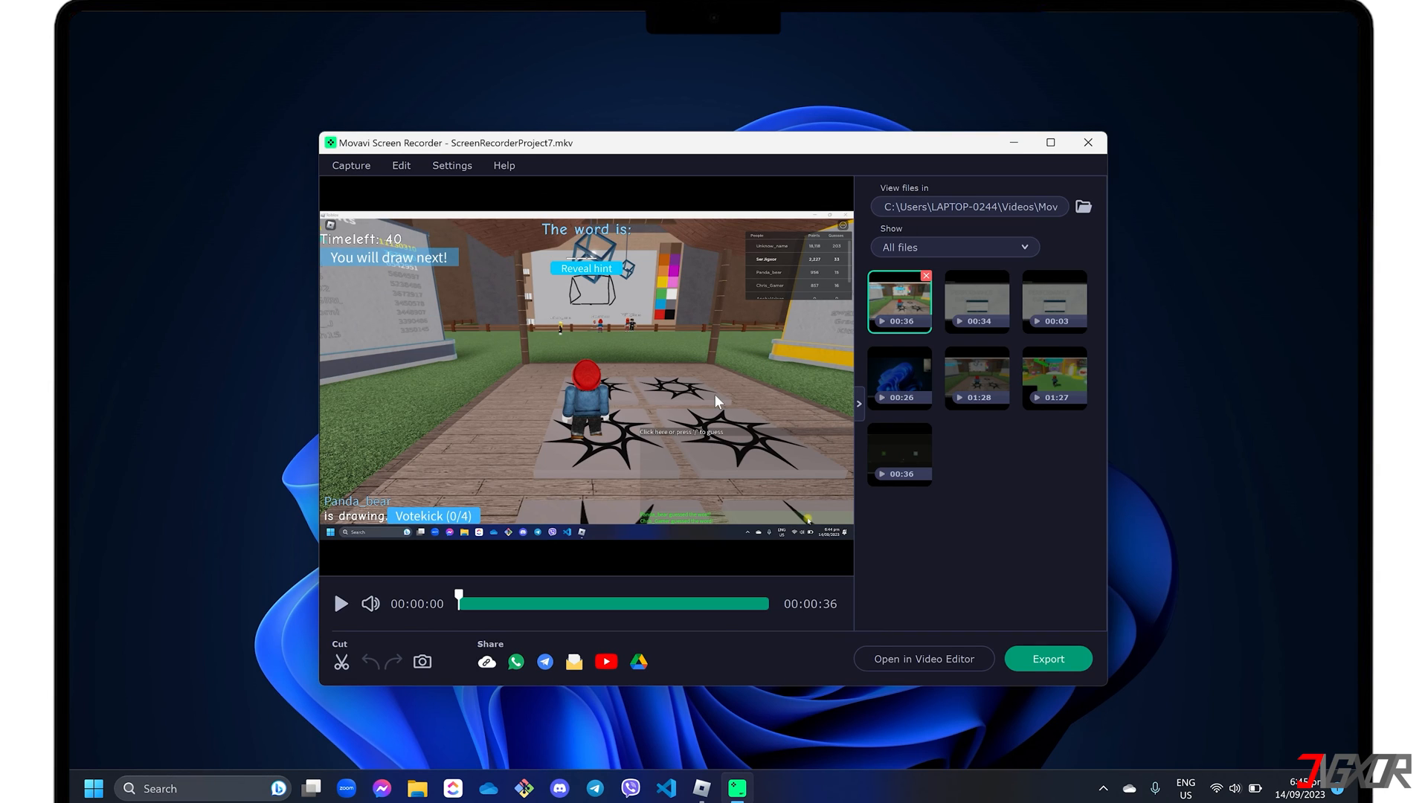
Export the clip in MP4 format under the name Roblox_Game_1
left_click(341, 662)
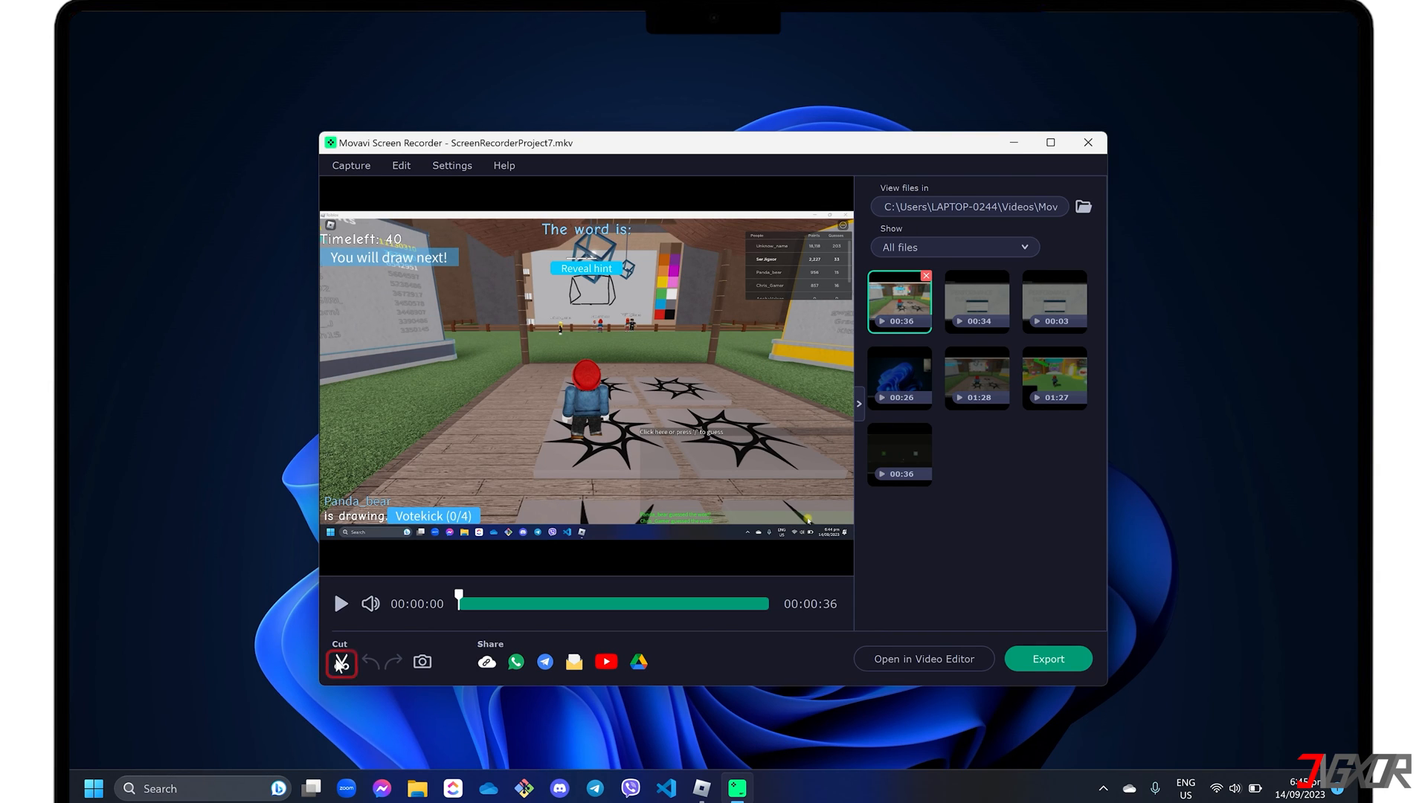
mouse_move(421, 663)
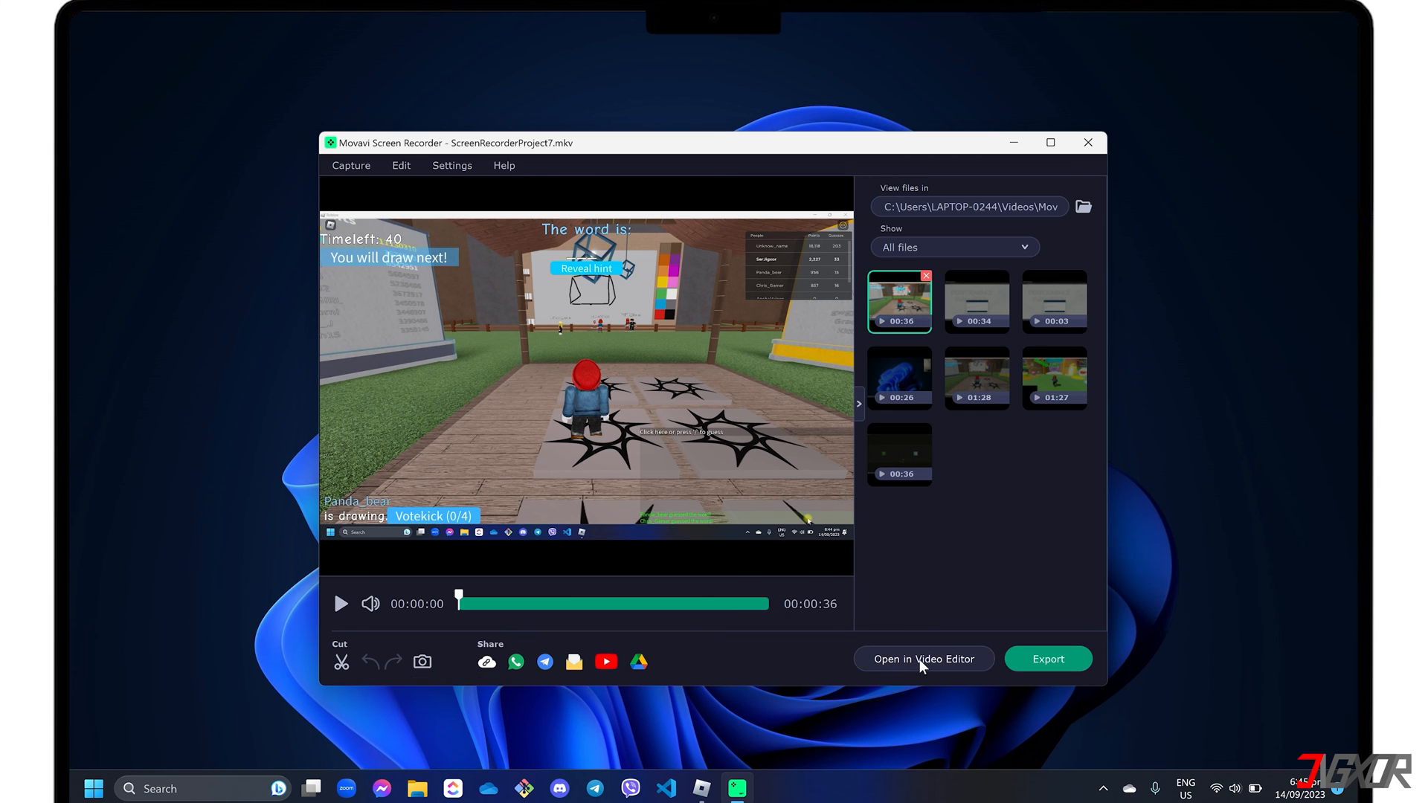
left_click(924, 659)
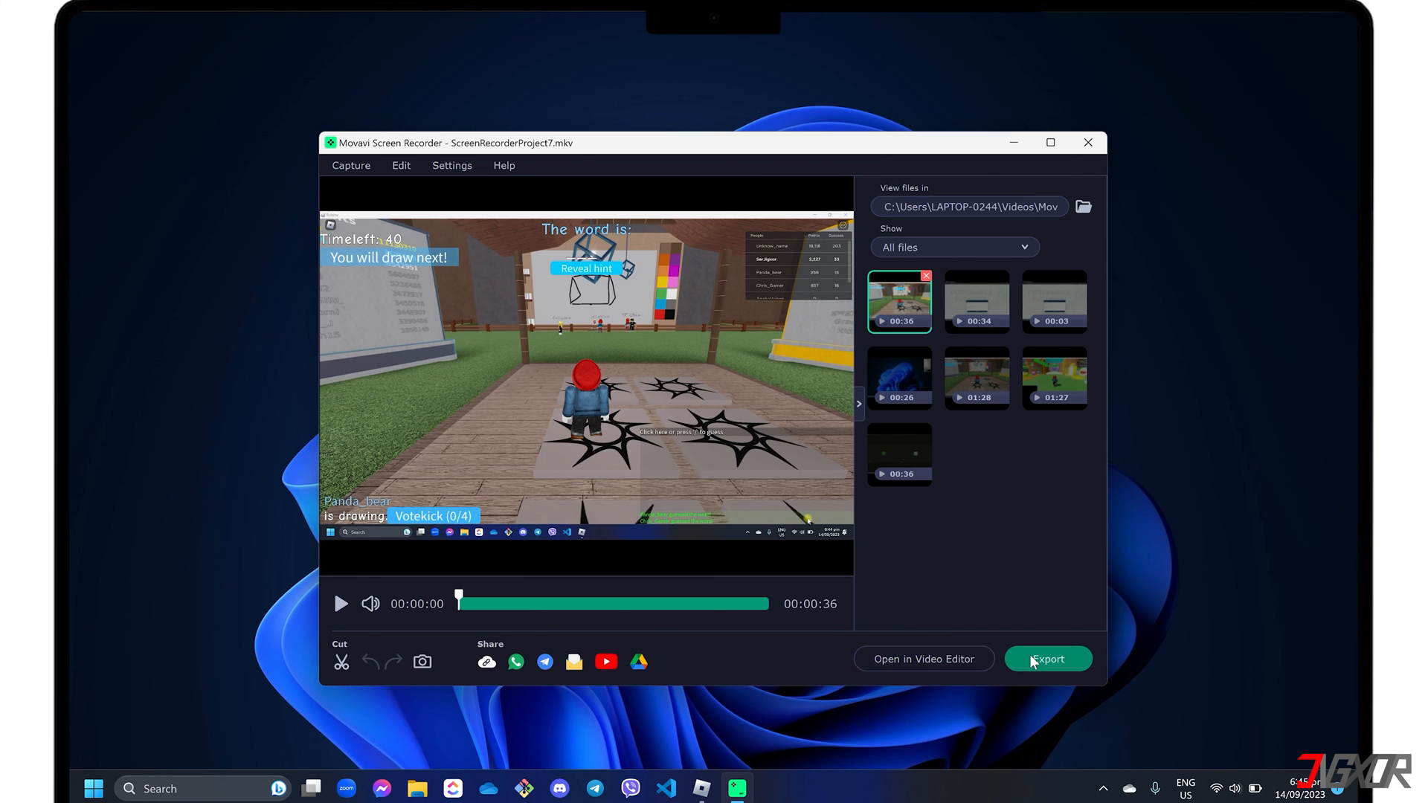
left_click(1048, 659)
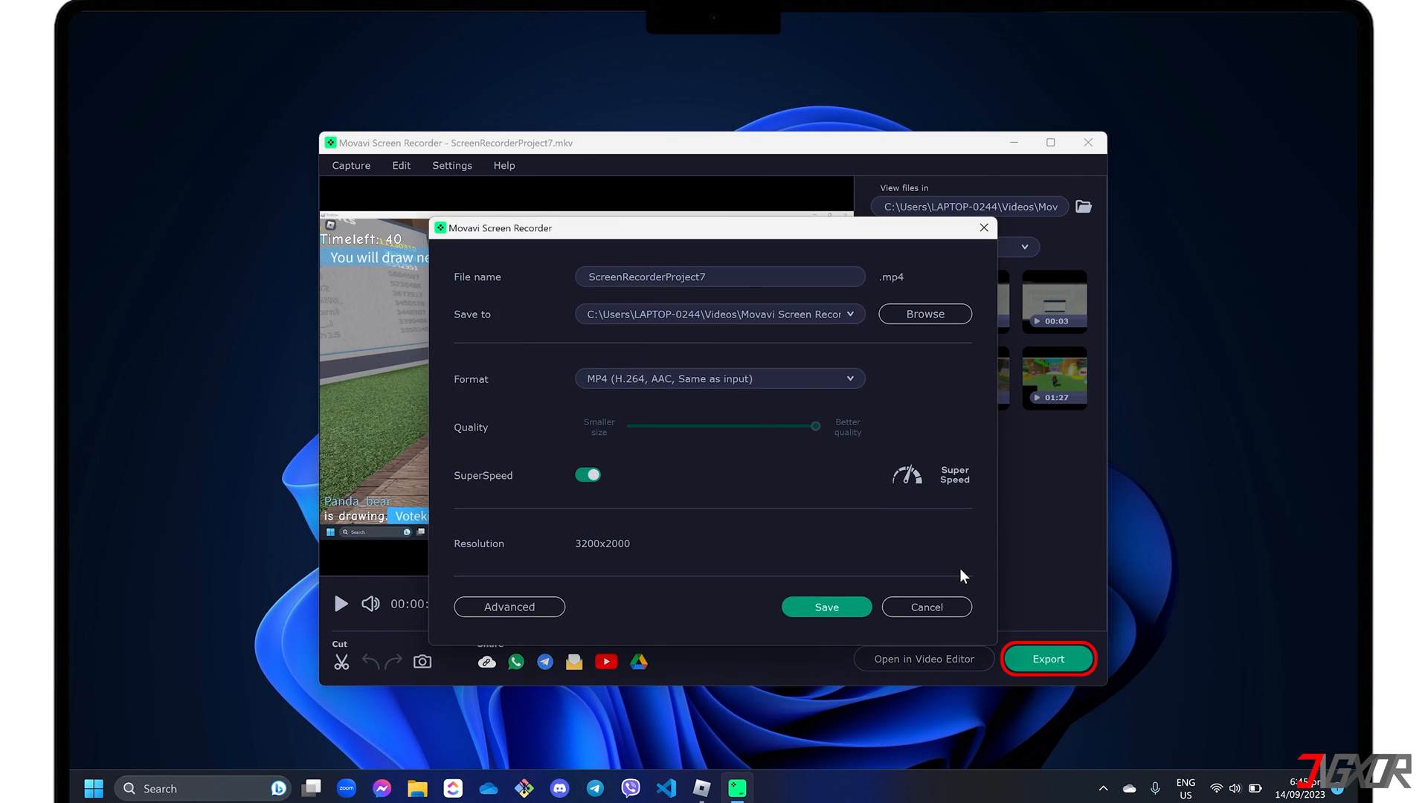
type("Roblox_Game_1")
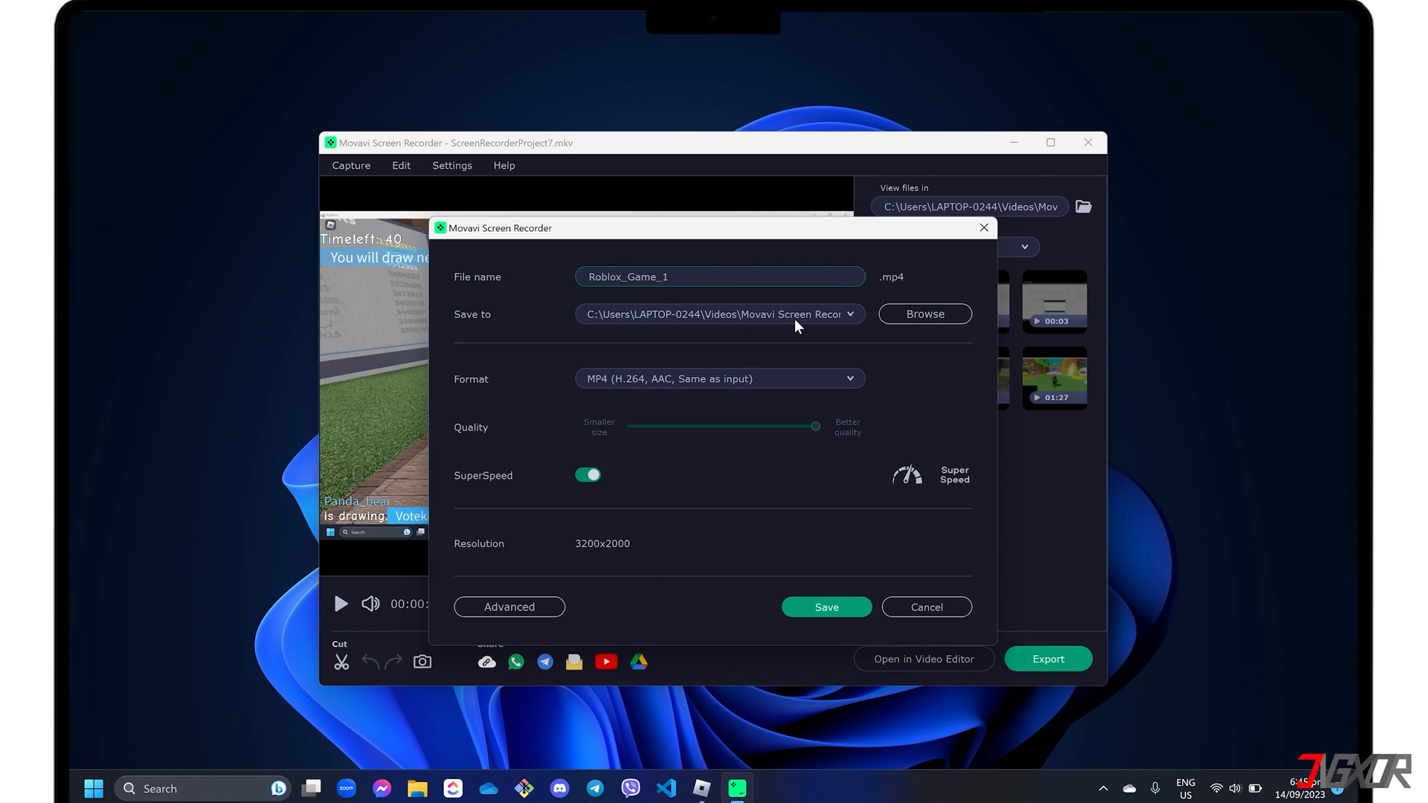
left_click(720, 379)
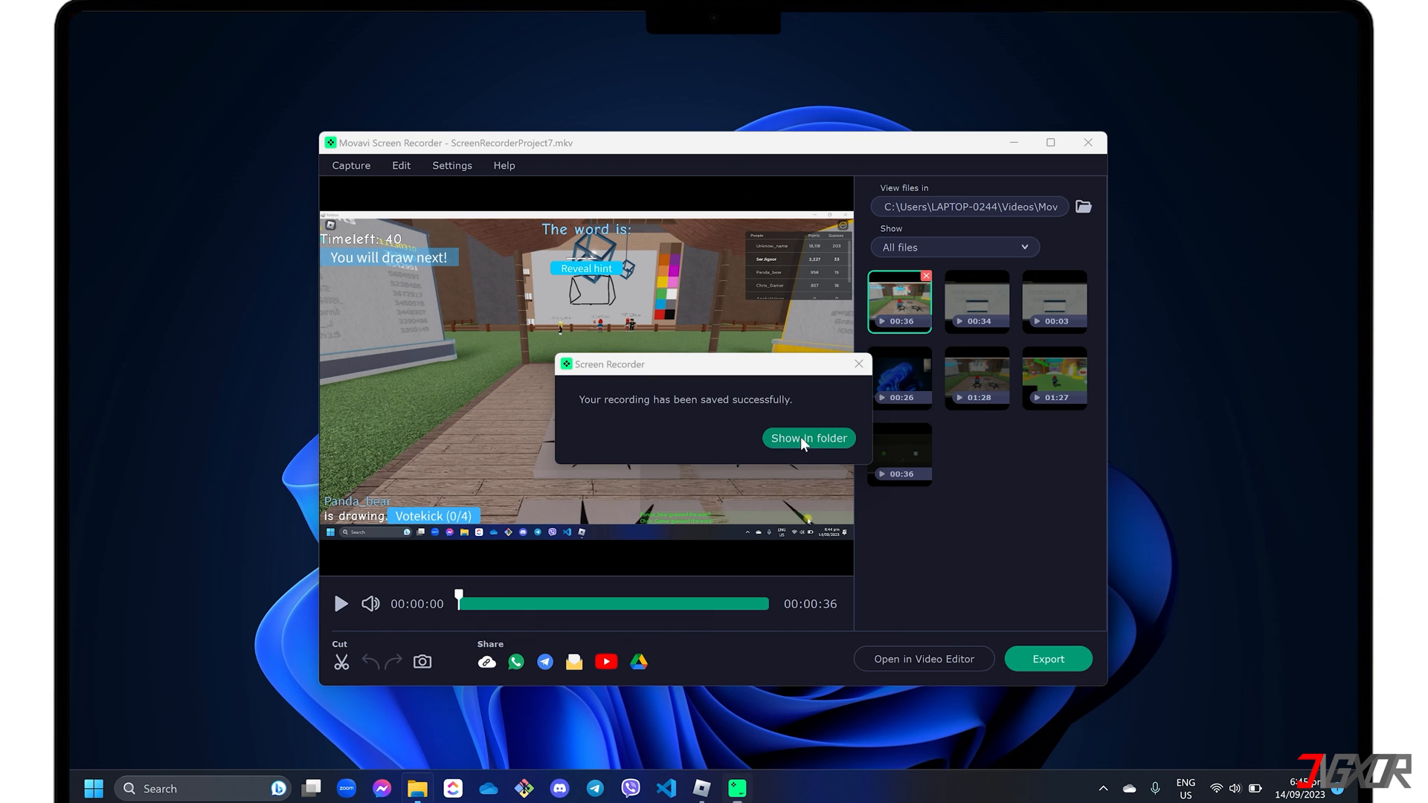
Open the output folder from the success dialog and select the Roblox_Game_1 video
left_click(809, 438)
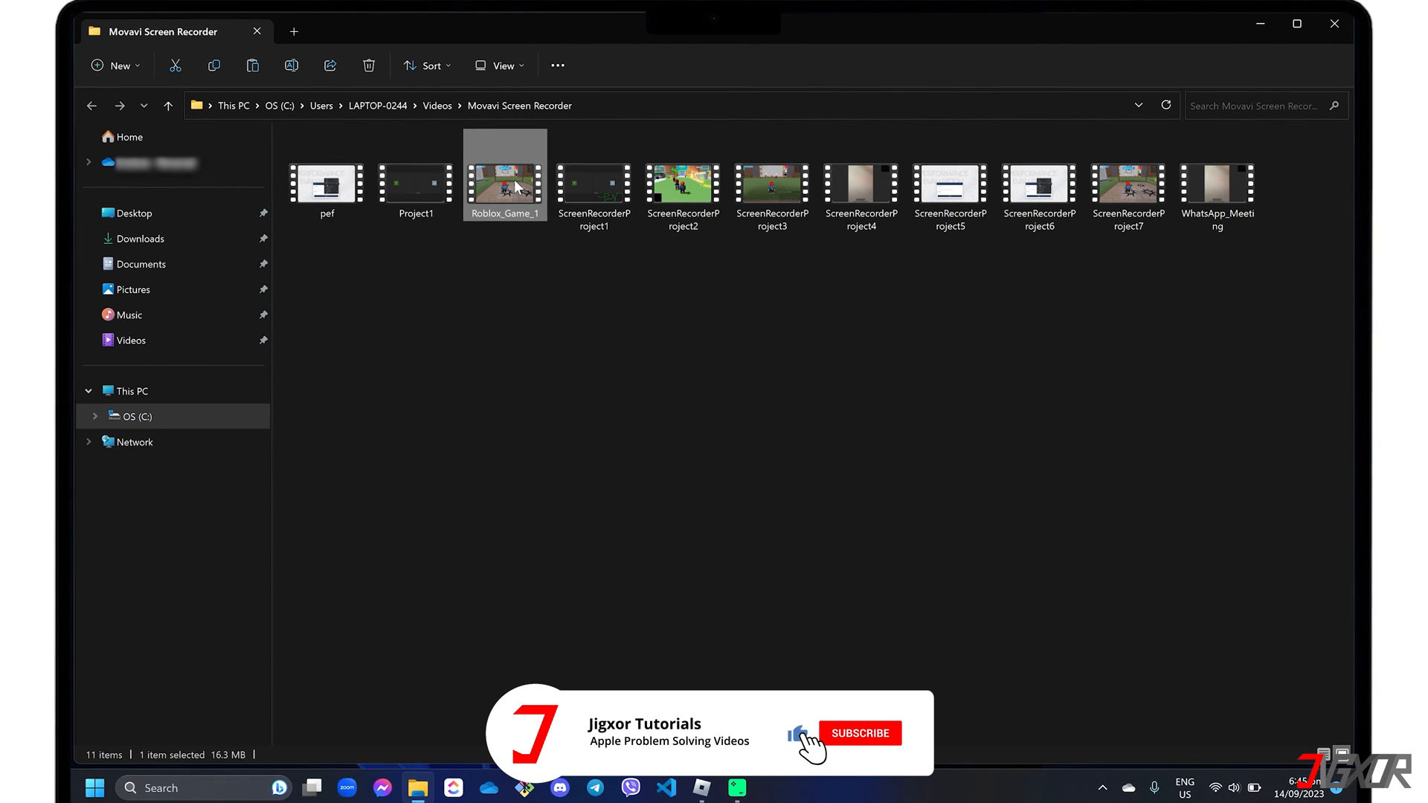
left_click(859, 733)
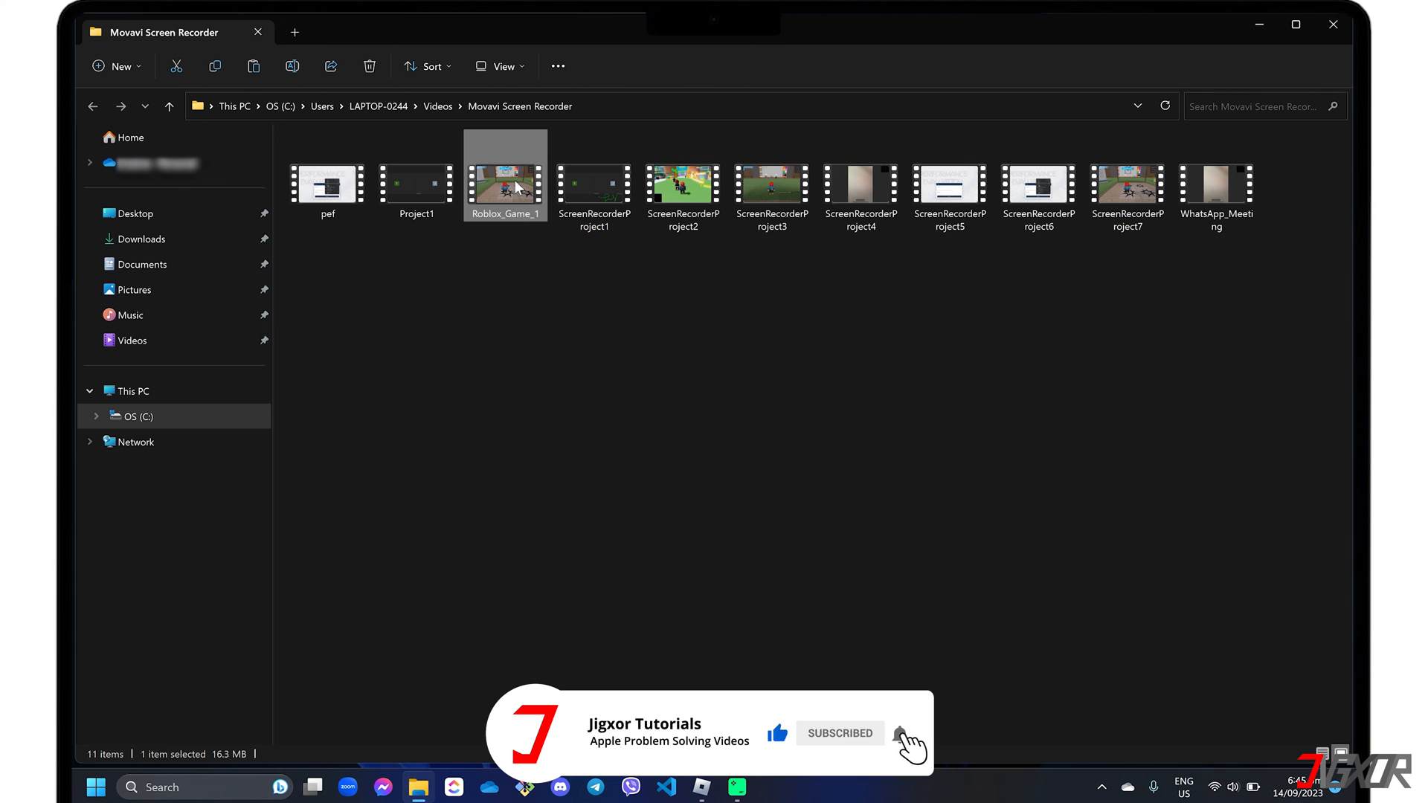